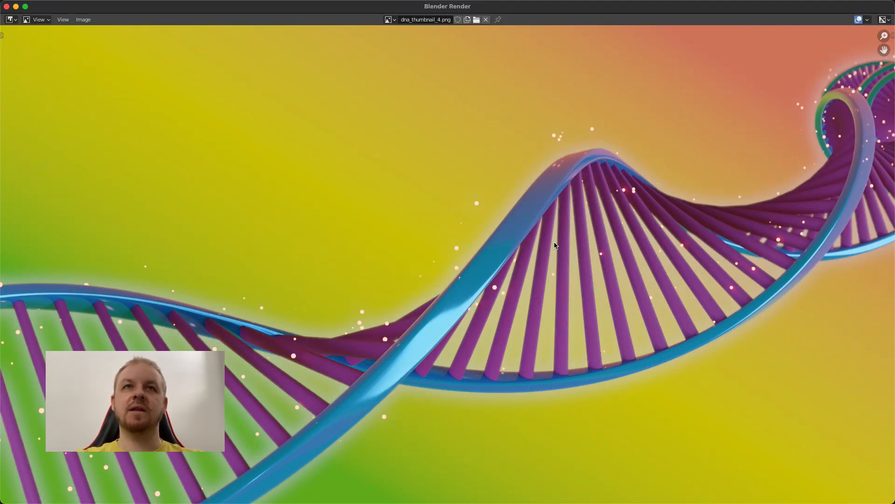
pyautogui.moveTo(528, 183)
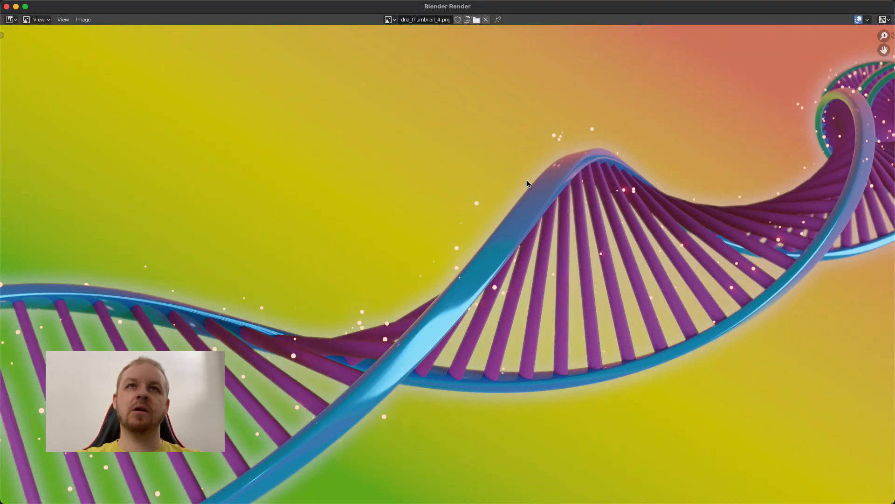
pyautogui.moveTo(396, 305)
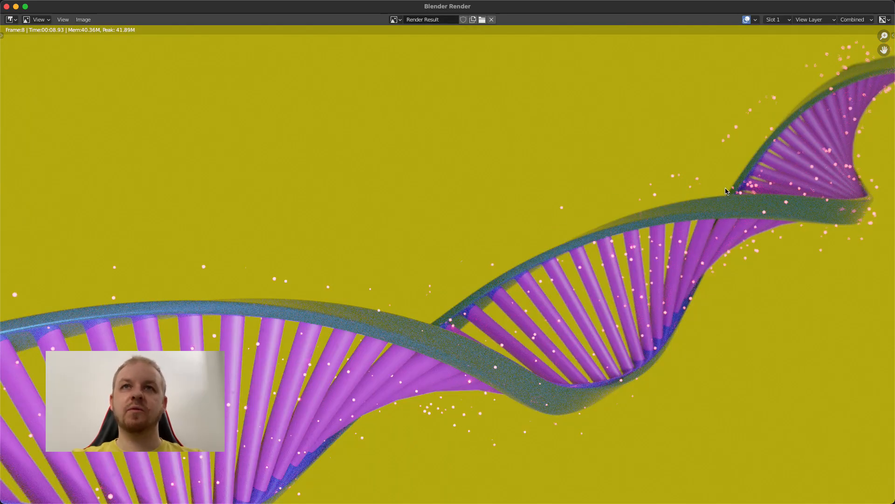
pyautogui.moveTo(784, 160)
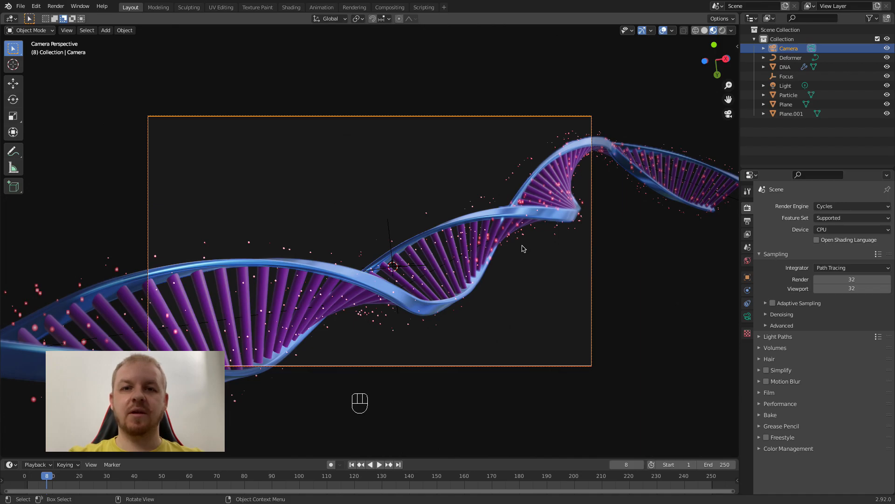
pyautogui.moveTo(506, 248)
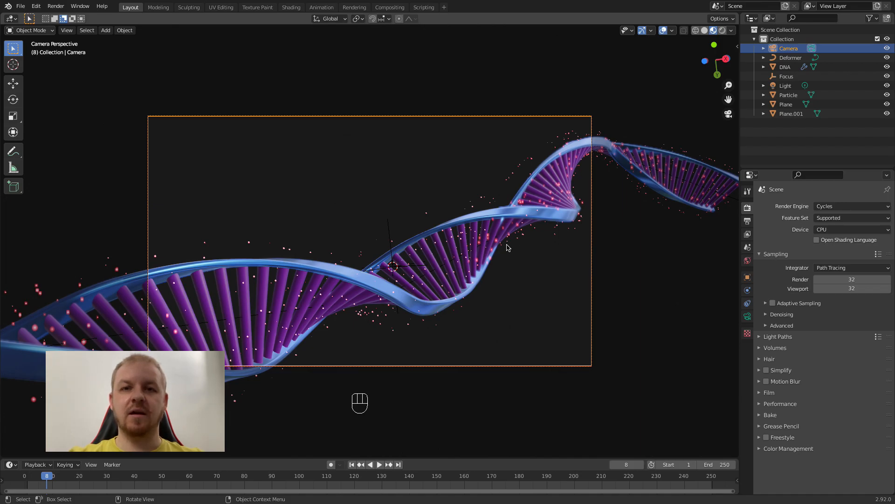
pyautogui.moveTo(512, 245)
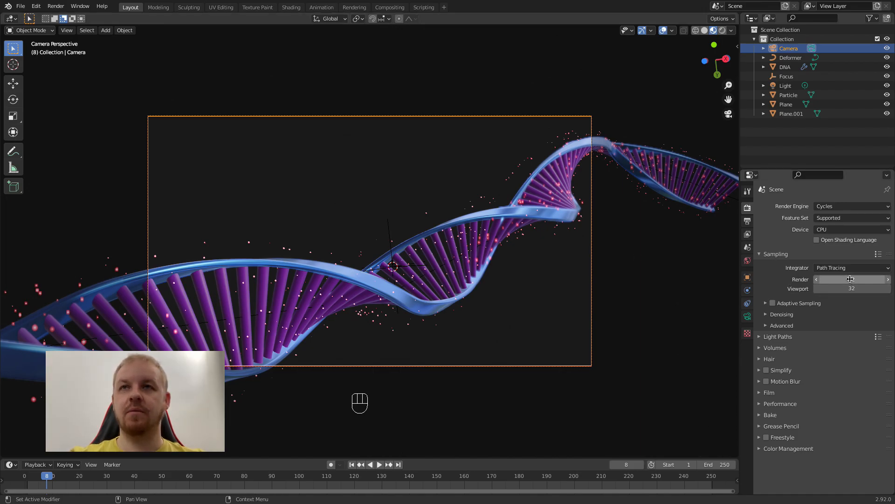
pyautogui.click(852, 279)
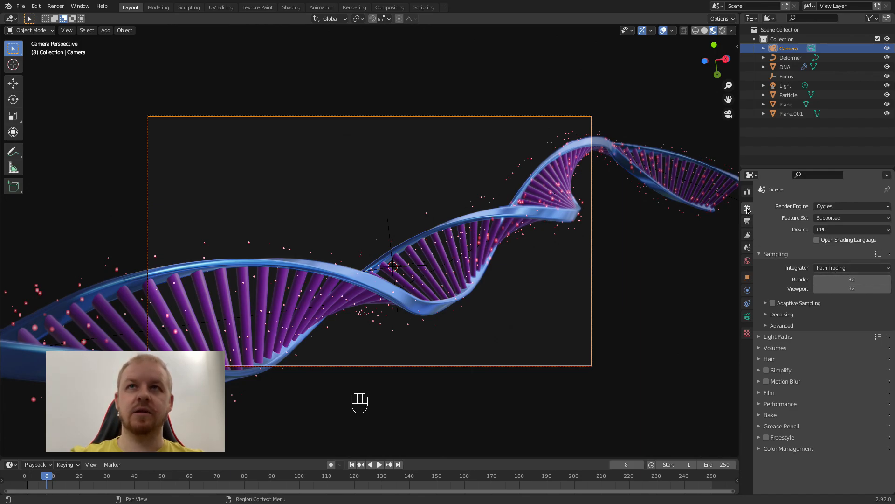
pyautogui.moveTo(748, 209)
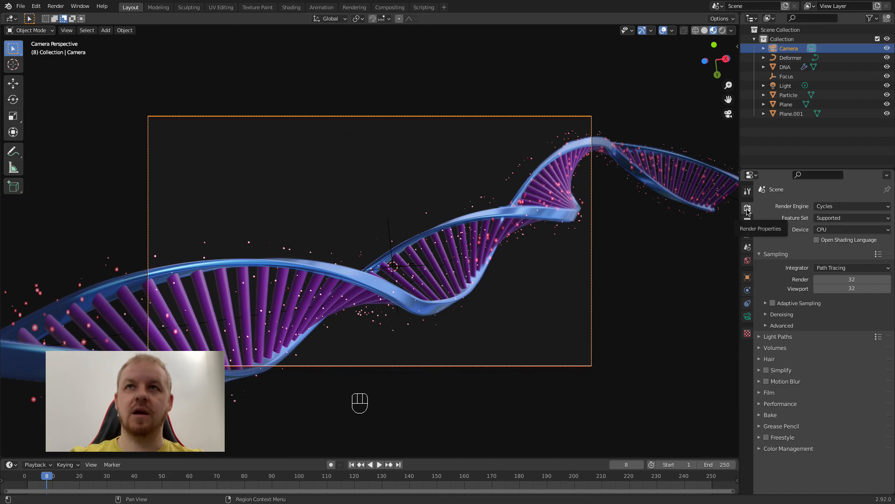
pyautogui.moveTo(716, 173)
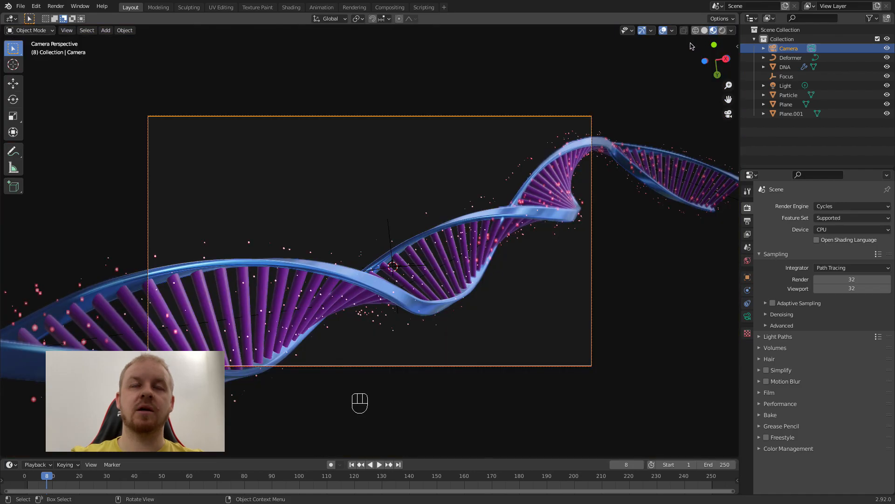
pyautogui.moveTo(428, 181)
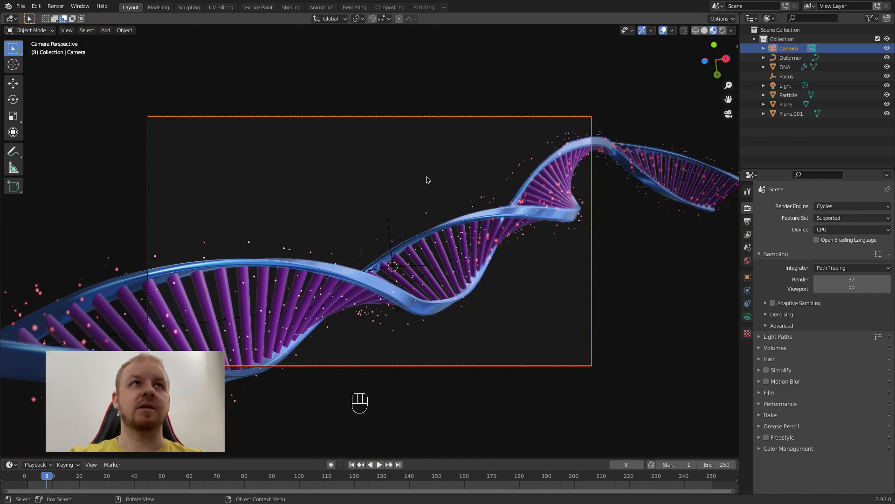
pyautogui.moveTo(431, 166)
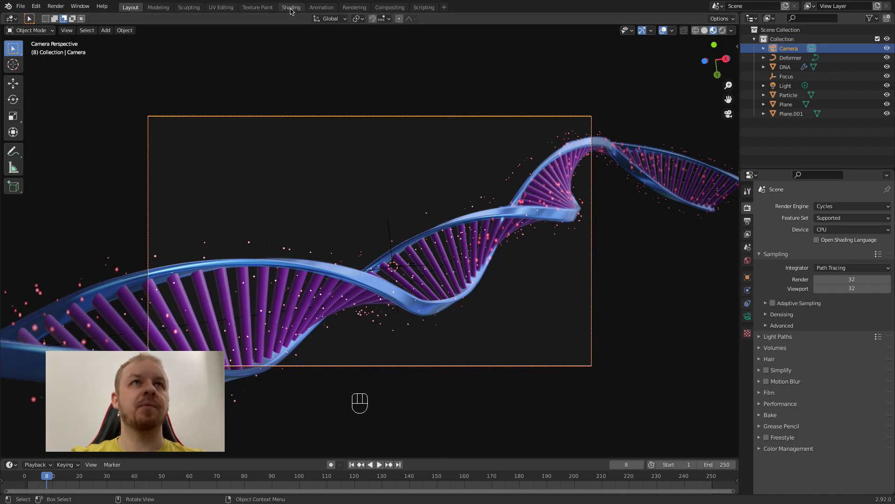
# Switch to Shading with a Rendered viewport and the node editor showing the World shader tree.
pyautogui.click(291, 7)
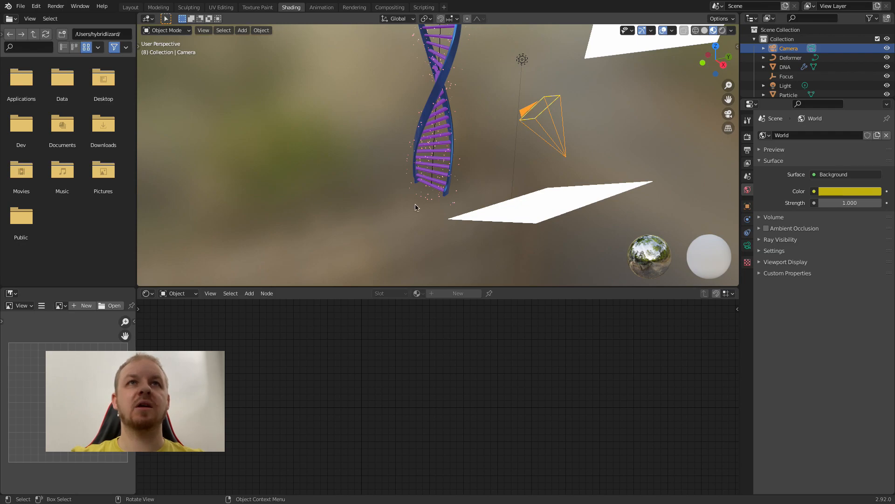
pyautogui.moveTo(335, 158)
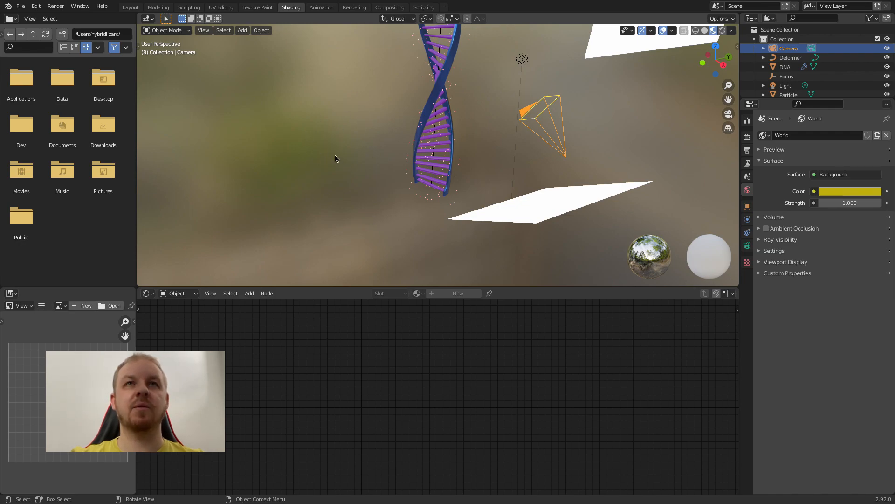
pyautogui.moveTo(361, 172)
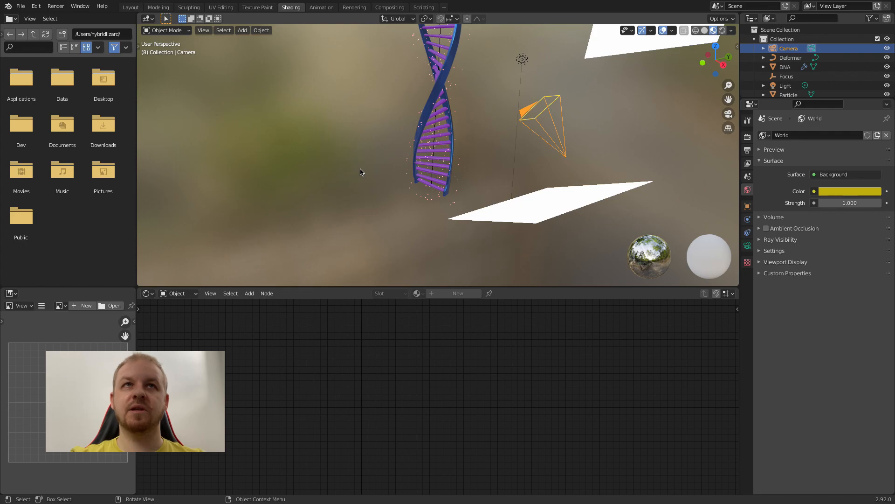
pyautogui.click(711, 30)
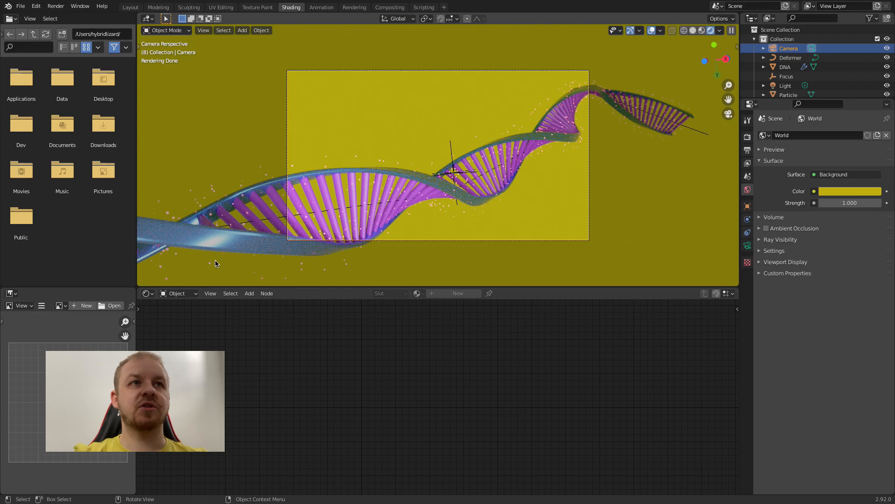
pyautogui.click(178, 293)
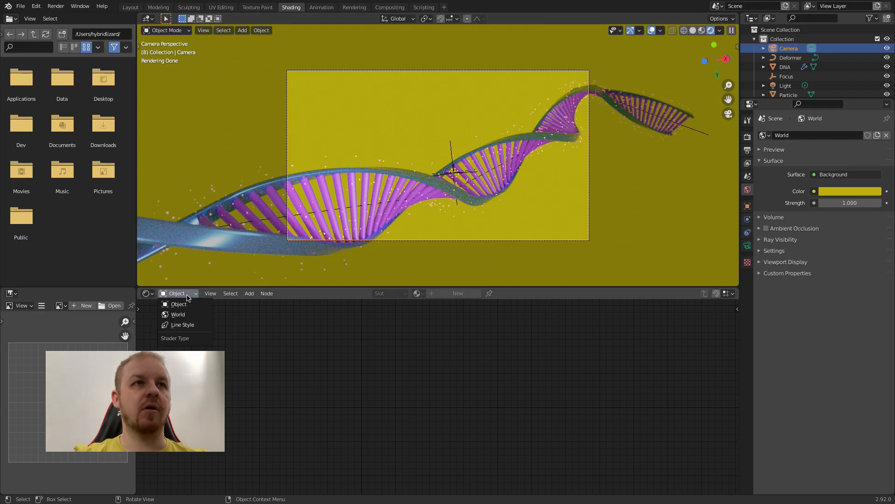
pyautogui.click(178, 314)
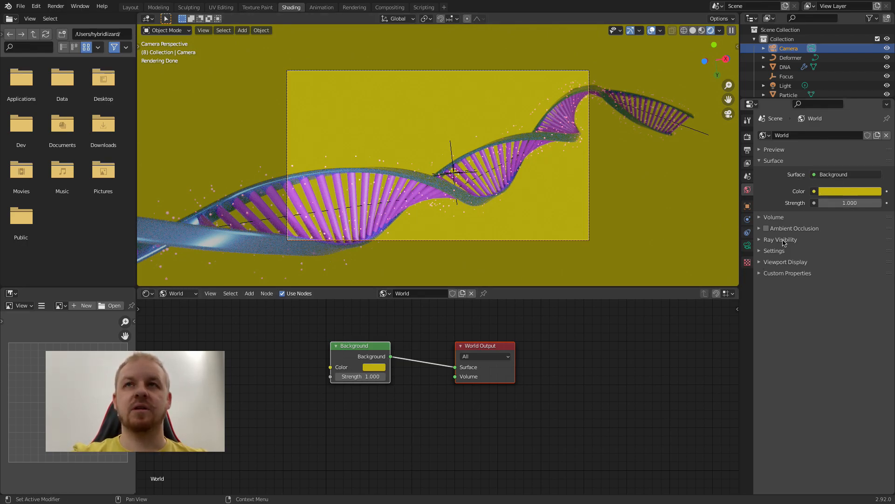
pyautogui.click(374, 367)
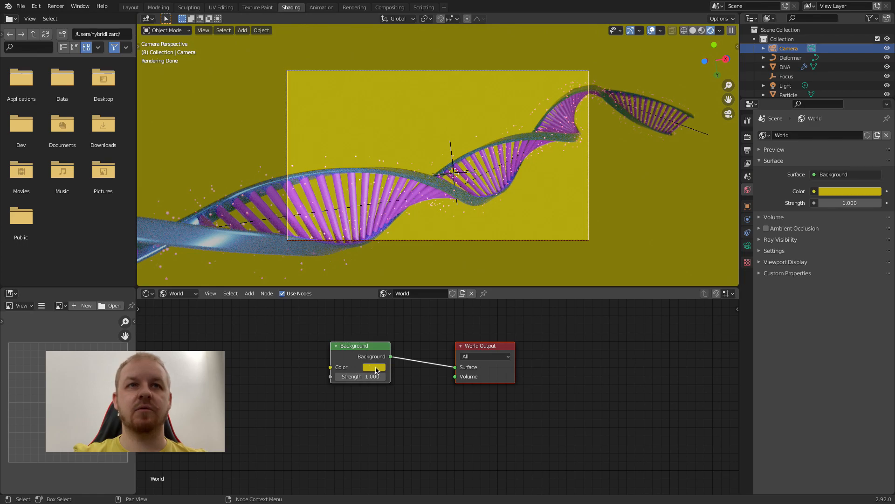
pyautogui.click(374, 366)
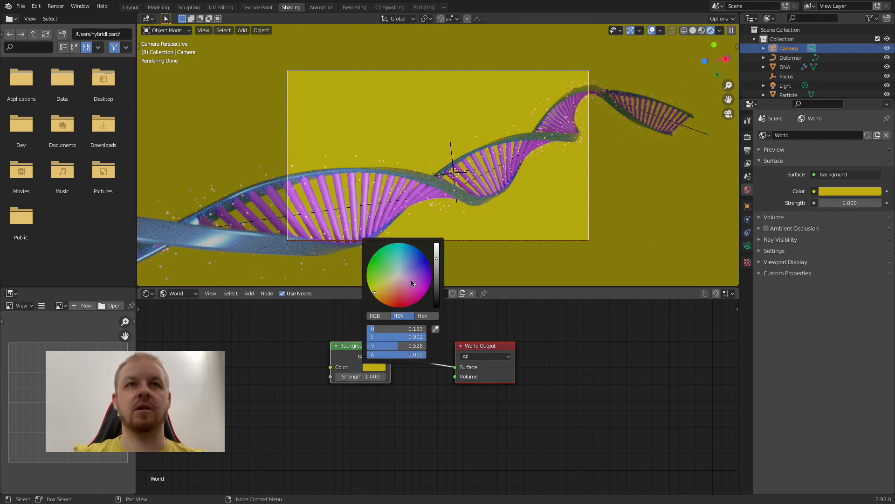
pyautogui.click(391, 262)
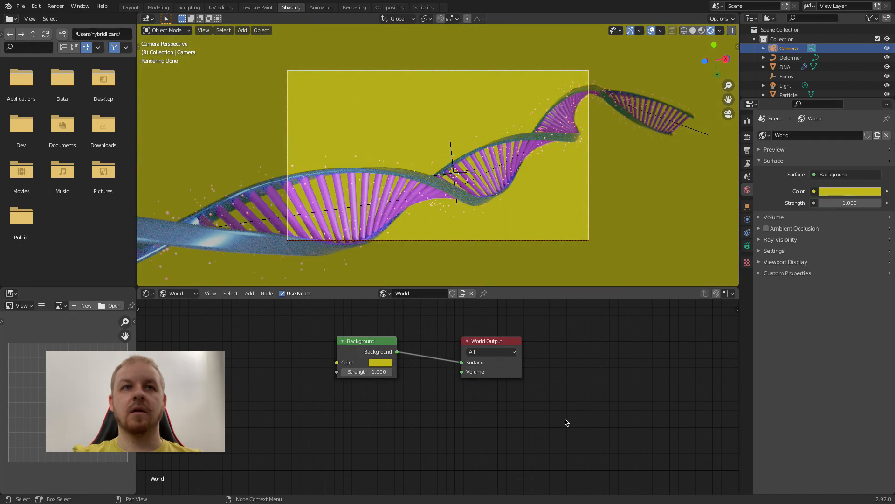
pyautogui.moveTo(496, 361)
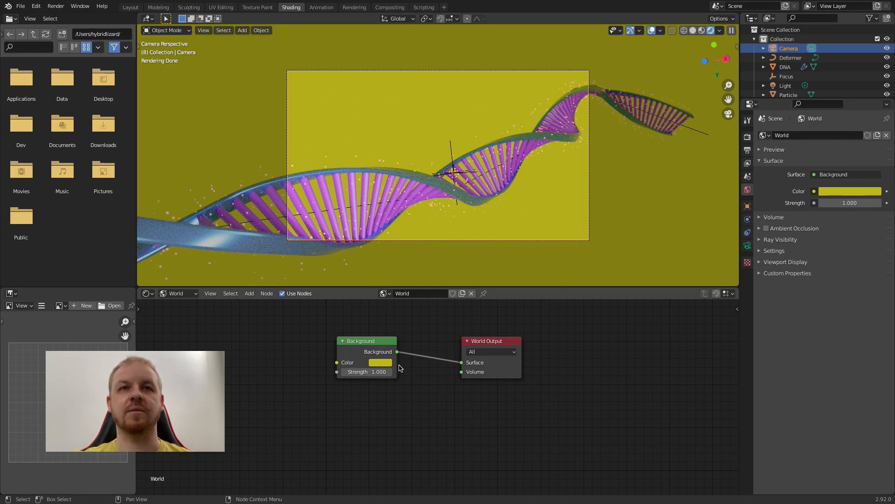
pyautogui.moveTo(453, 400)
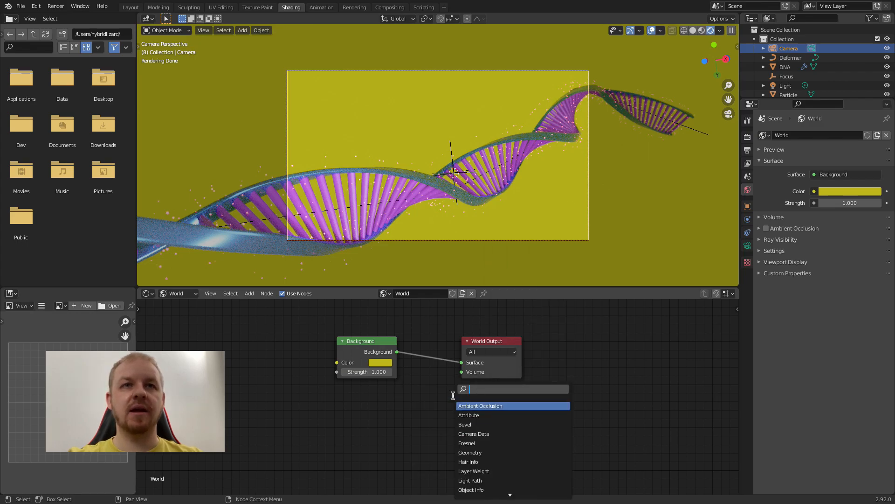
# Add a Gradient Texture feeding a ColorRamp that drives the world Background colour.
pyautogui.write('gra')
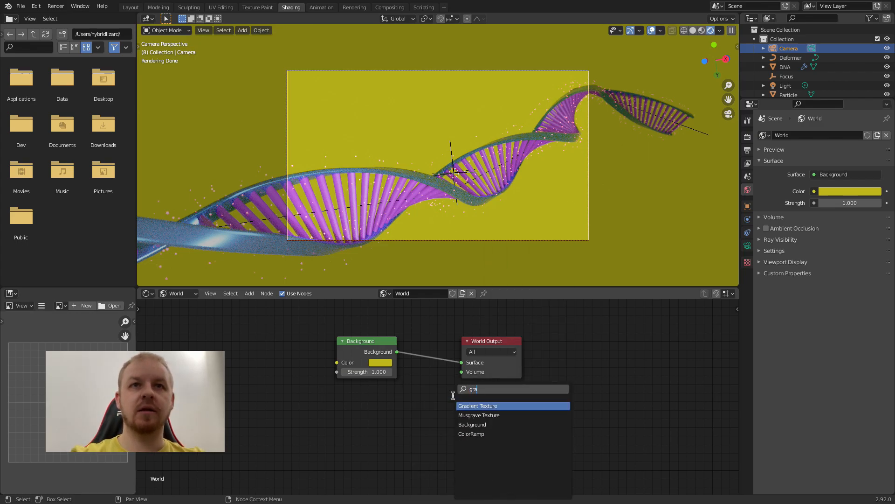
pyautogui.click(478, 406)
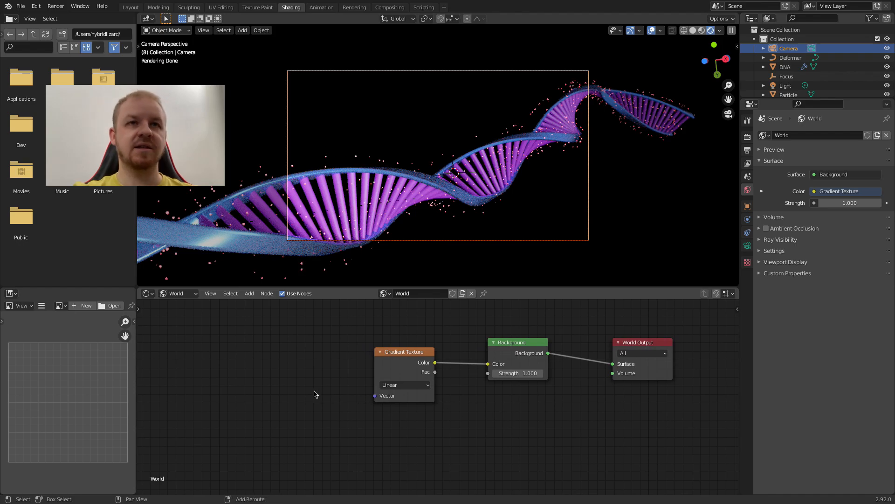
pyautogui.write('ra')
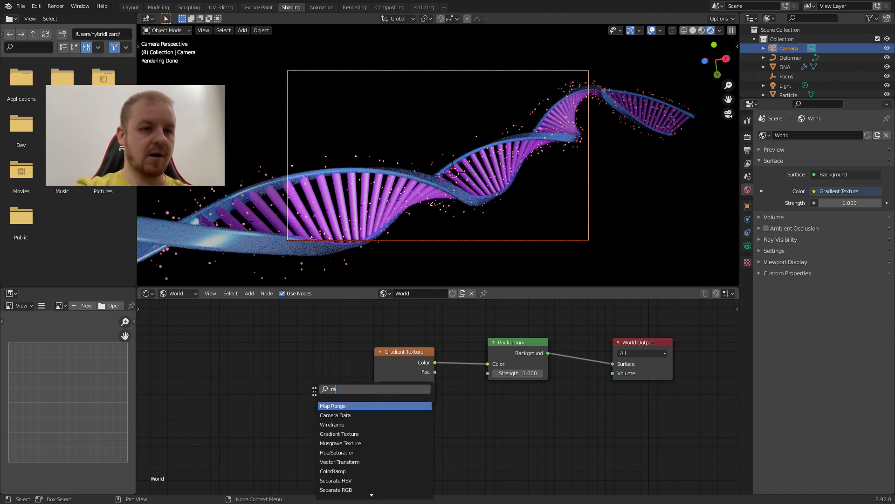
pyautogui.click(332, 471)
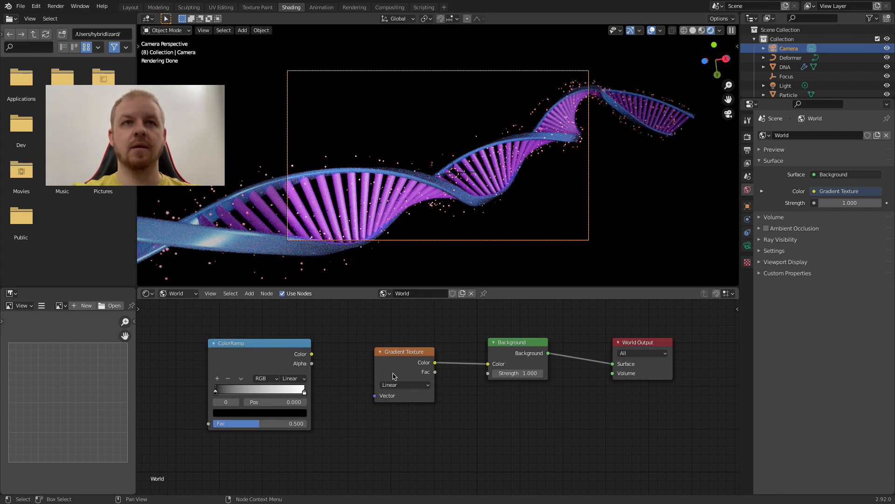
pyautogui.moveTo(404, 351); pyautogui.dragTo(177, 361)
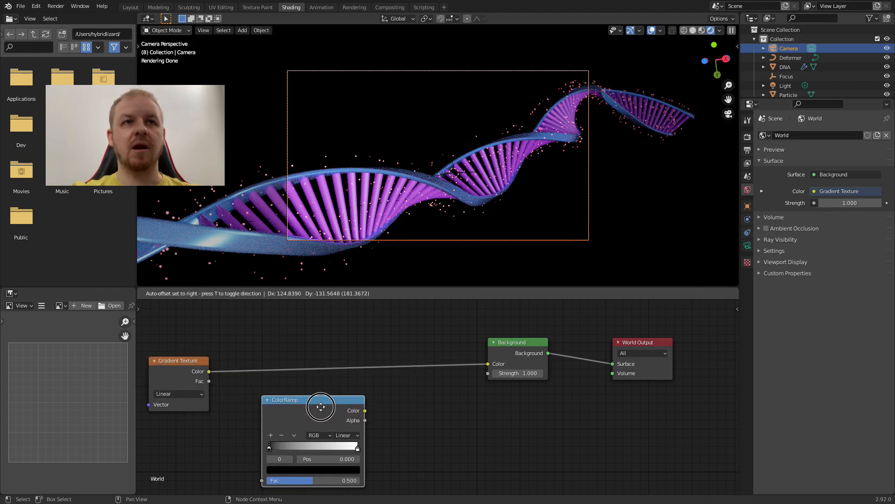
pyautogui.moveTo(320, 406); pyautogui.dragTo(321, 367)
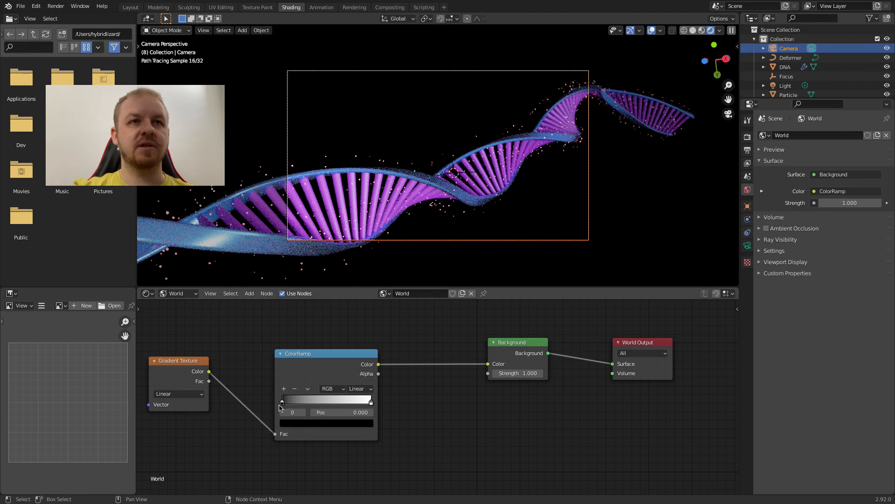
# Recolour the ColorRamp's end stop to orange-red so the gradient runs green to red.
pyautogui.click(280, 398)
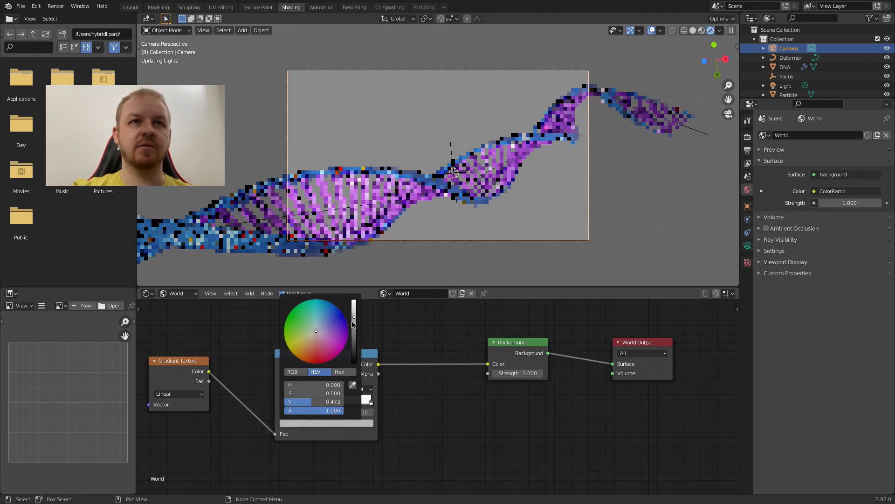
pyautogui.click(291, 337)
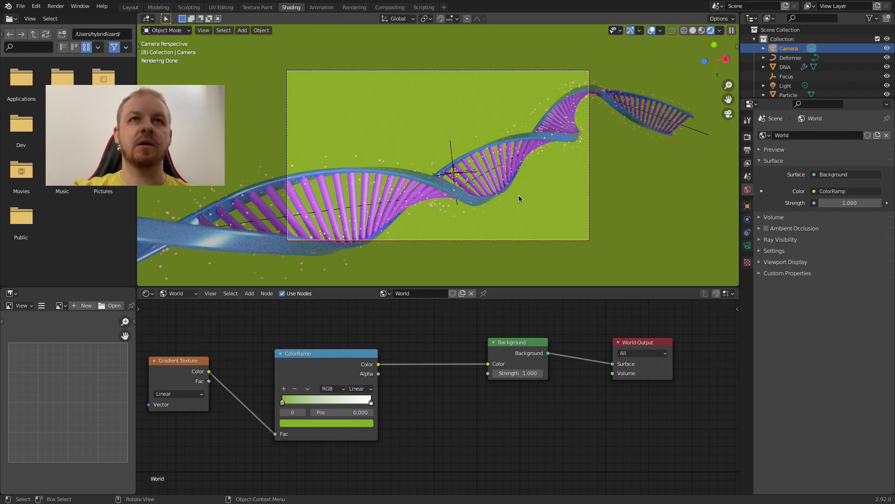
pyautogui.moveTo(409, 398)
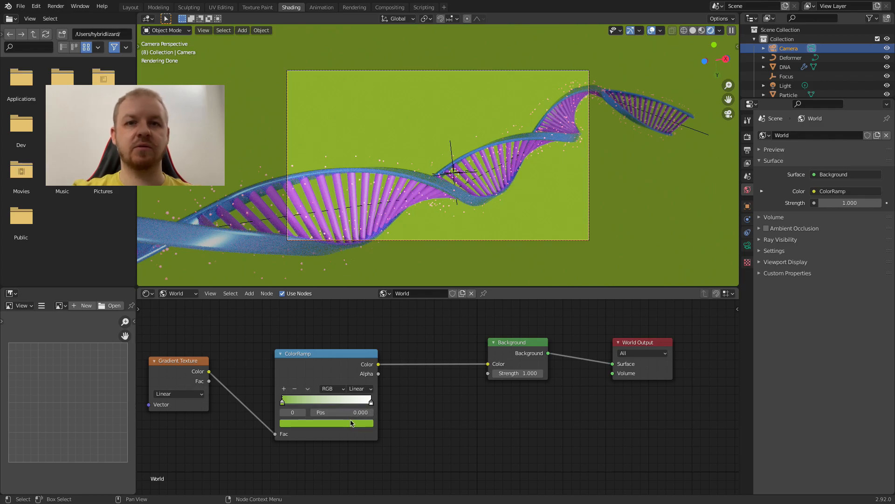
pyautogui.moveTo(345, 425)
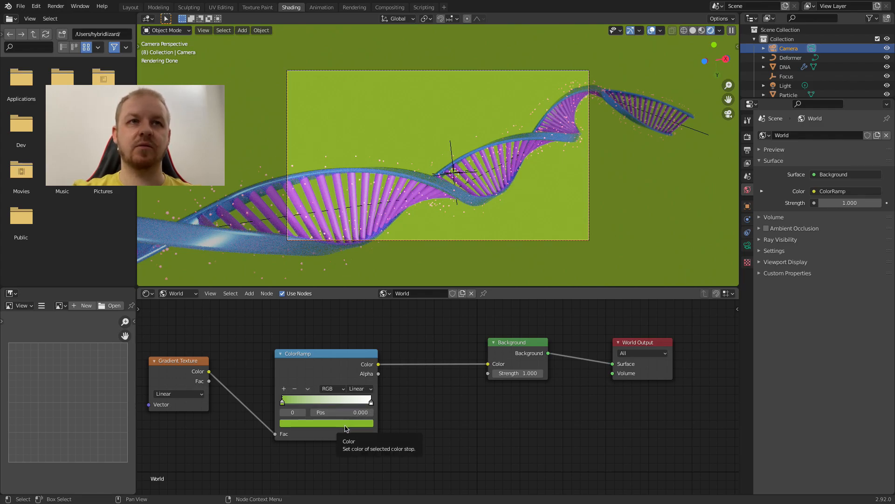
pyautogui.moveTo(417, 421)
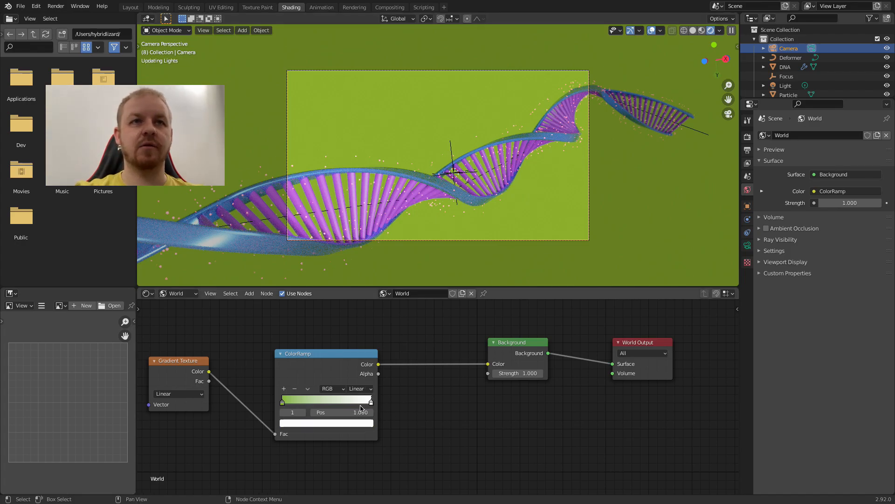
pyautogui.click(326, 423)
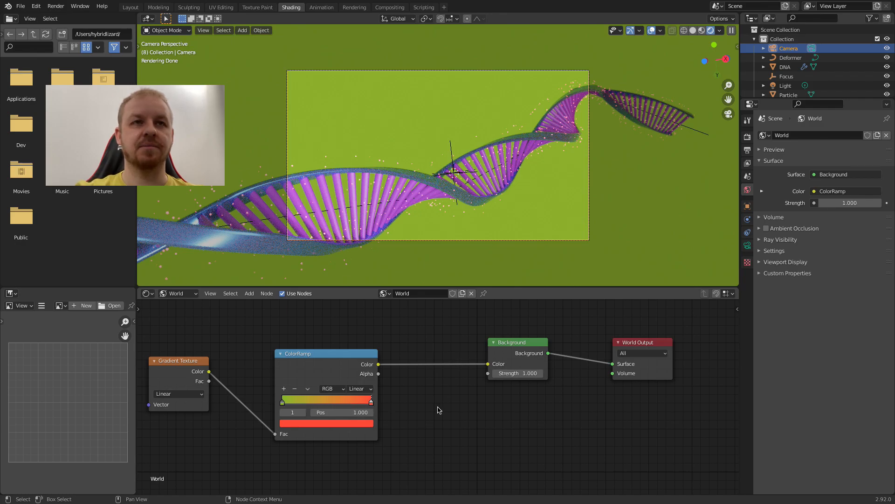
pyautogui.moveTo(301, 356)
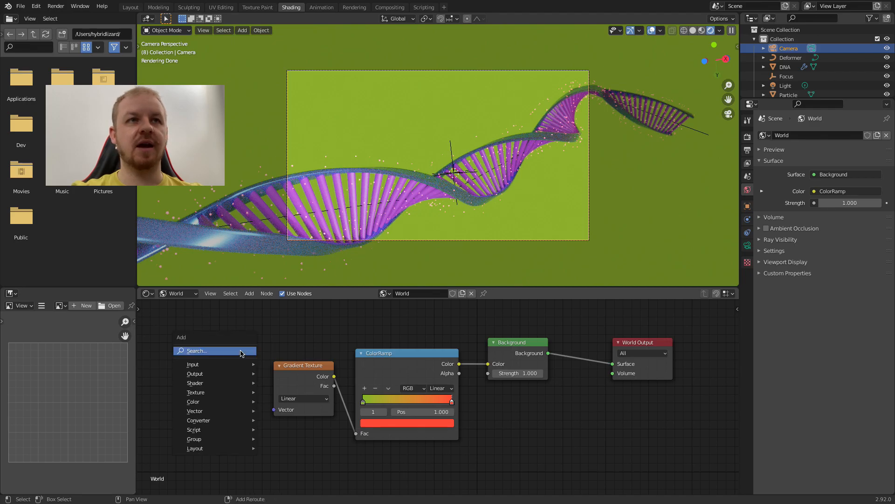
# Add a Texture Coordinate node and feed its Window output into the Gradient Texture vector.
pyautogui.click(193, 364)
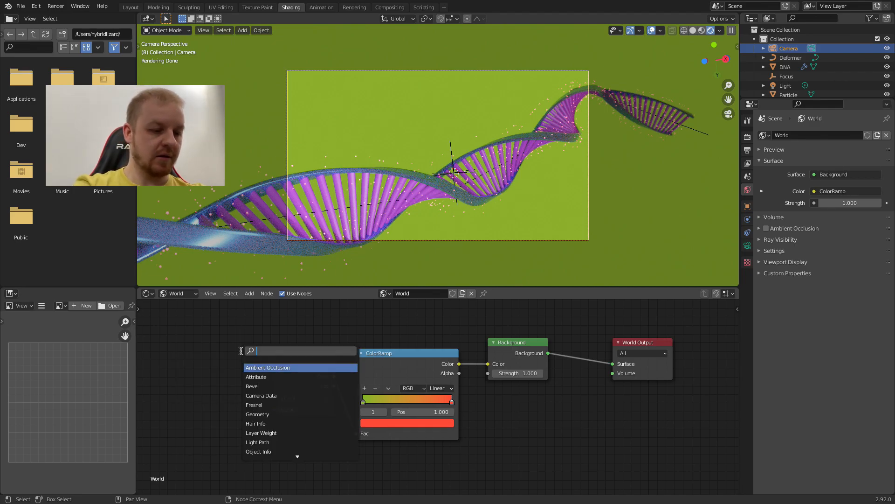
pyautogui.write('cor')
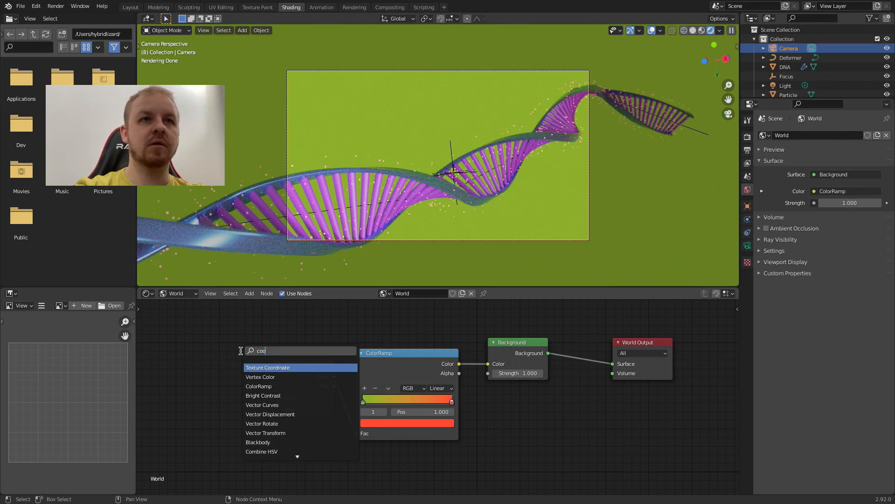
pyautogui.click(268, 367)
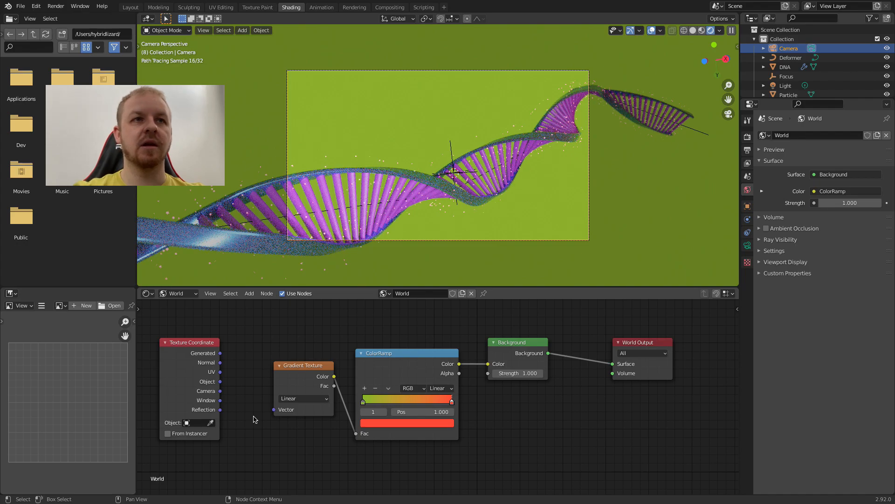
pyautogui.moveTo(220, 400); pyautogui.dragTo(266, 412)
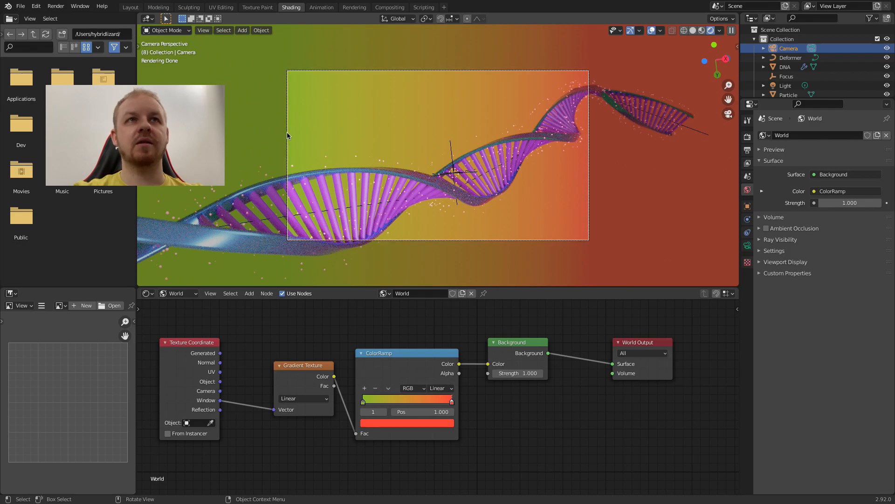
pyautogui.moveTo(364, 139)
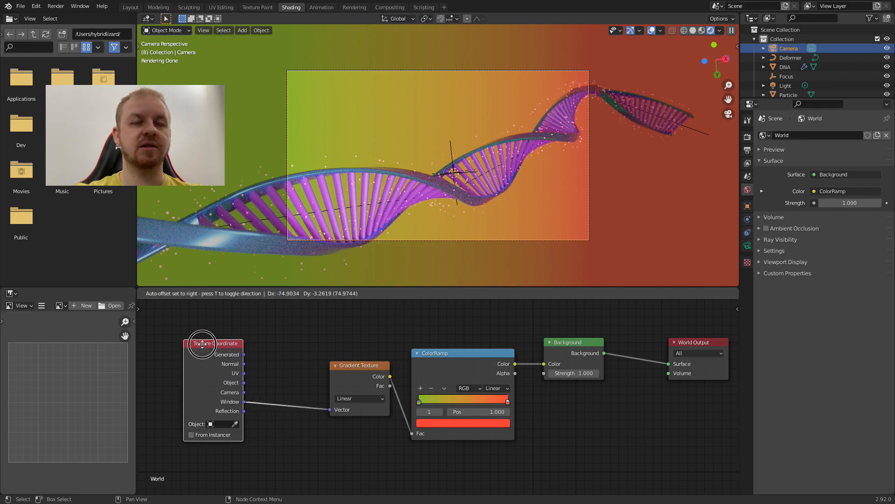
# Insert a Vector Rotate node at -45° between the window coordinates and the gradient.
pyautogui.moveTo(213, 343); pyautogui.dragTo(182, 342)
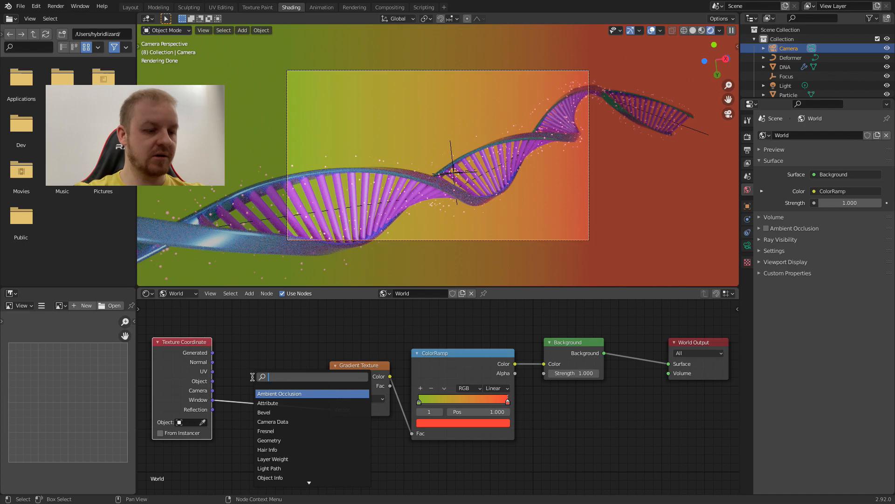
pyautogui.write('rota')
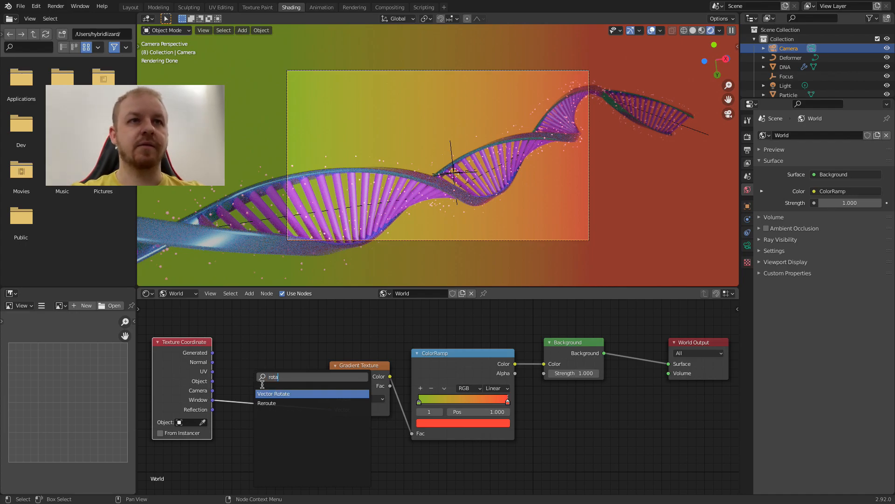
pyautogui.click(274, 393)
pyautogui.write('-4')
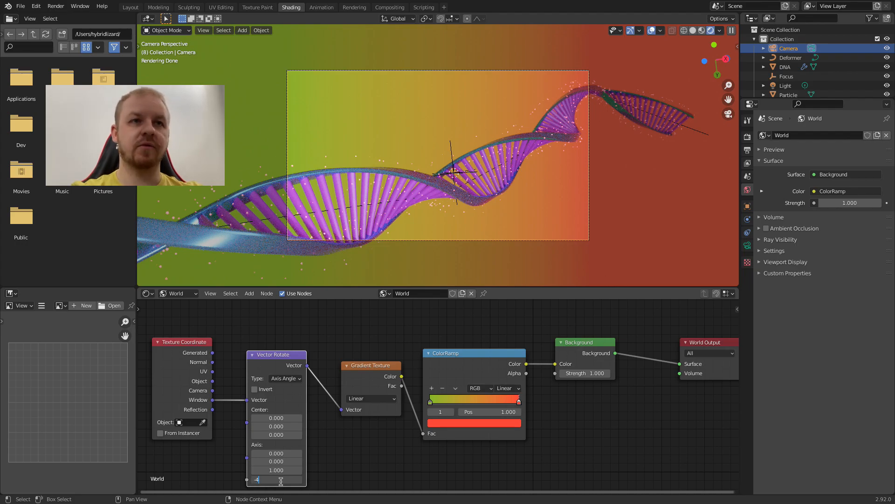
pyautogui.write('5°')
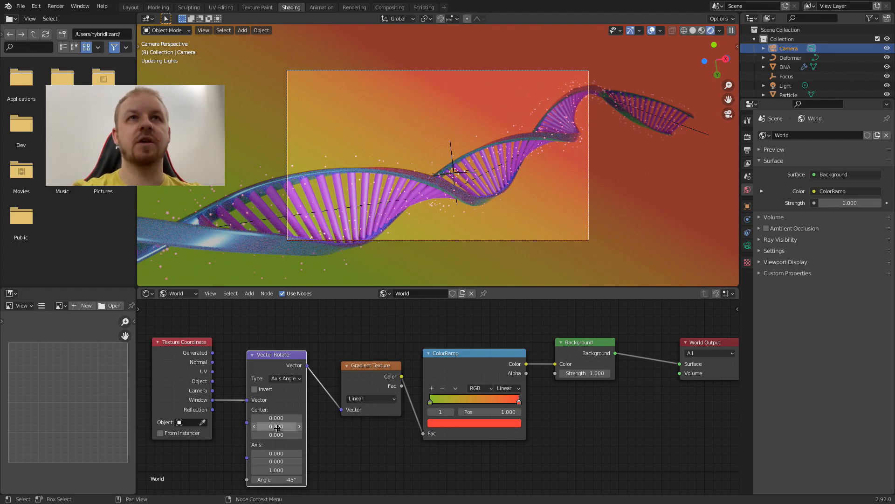
# Add a yellow middle stop to the ColorRamp and settle it near position 0.44.
pyautogui.click(276, 425)
pyautogui.write('0.100')
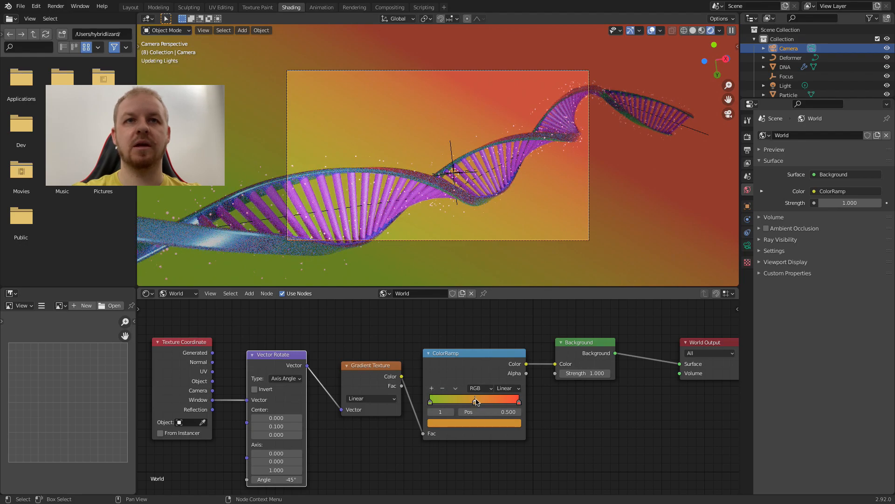
pyautogui.click(474, 399)
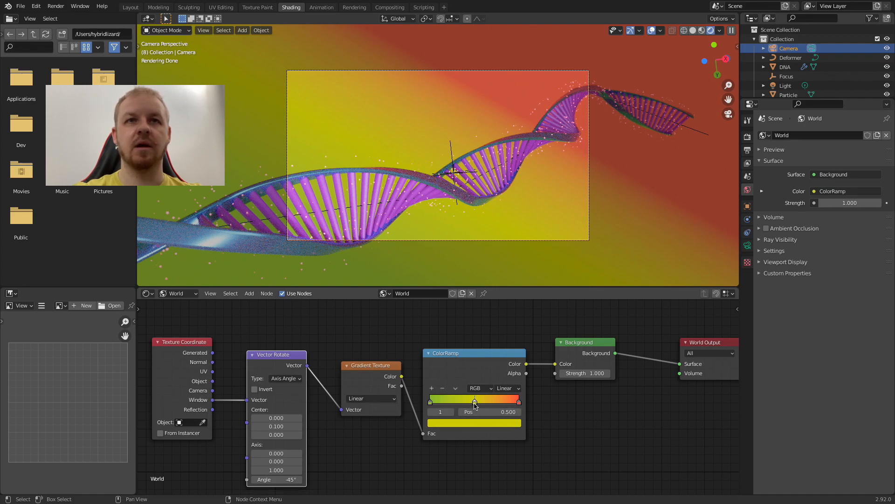
pyautogui.moveTo(474, 399); pyautogui.dragTo(461, 399)
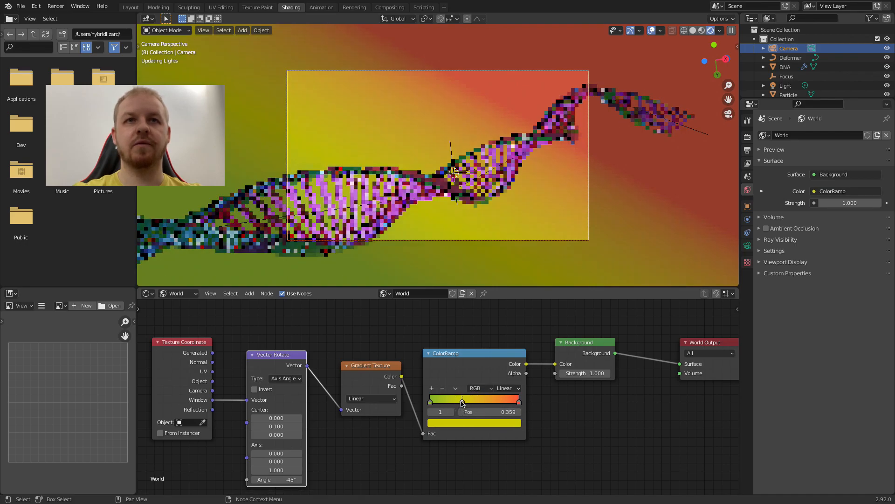
pyautogui.moveTo(463, 398); pyautogui.dragTo(481, 399)
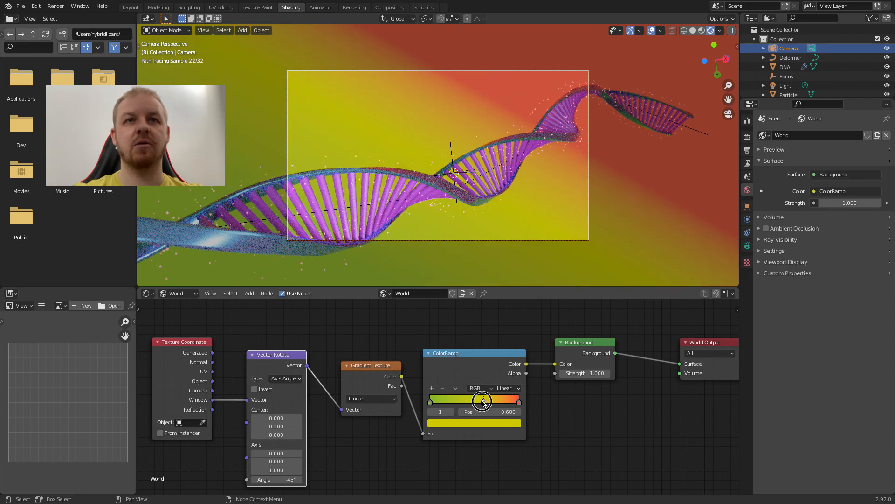
pyautogui.moveTo(482, 399); pyautogui.dragTo(469, 399)
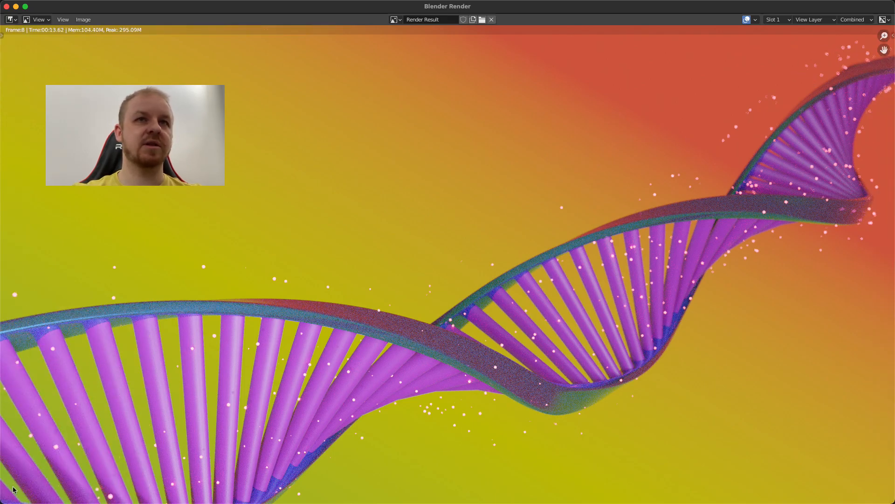
pyautogui.moveTo(460, 222)
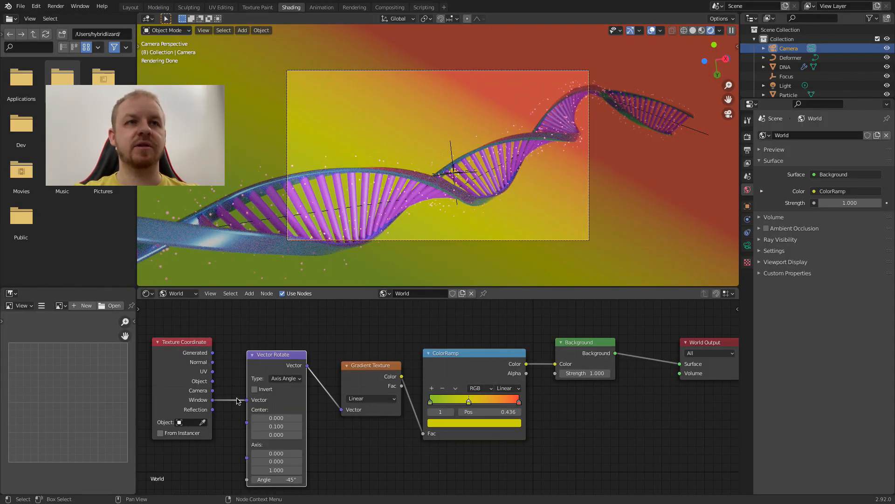
pyautogui.moveTo(322, 445)
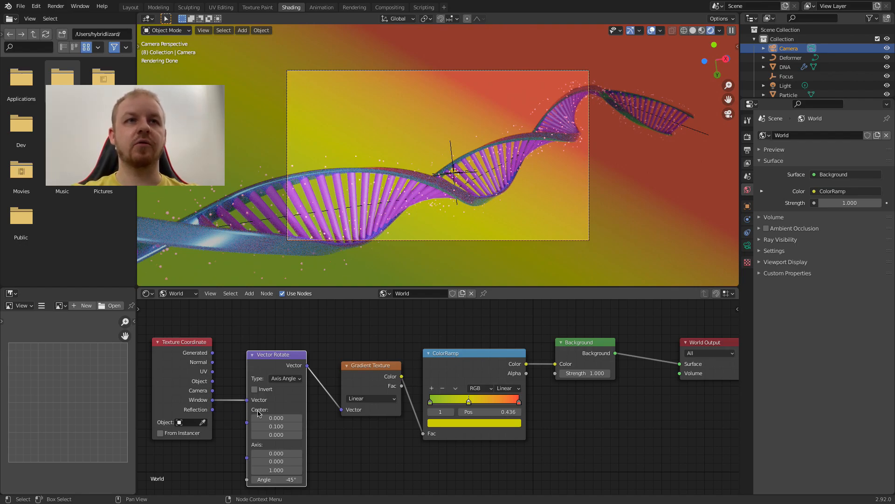
pyautogui.moveTo(257, 425)
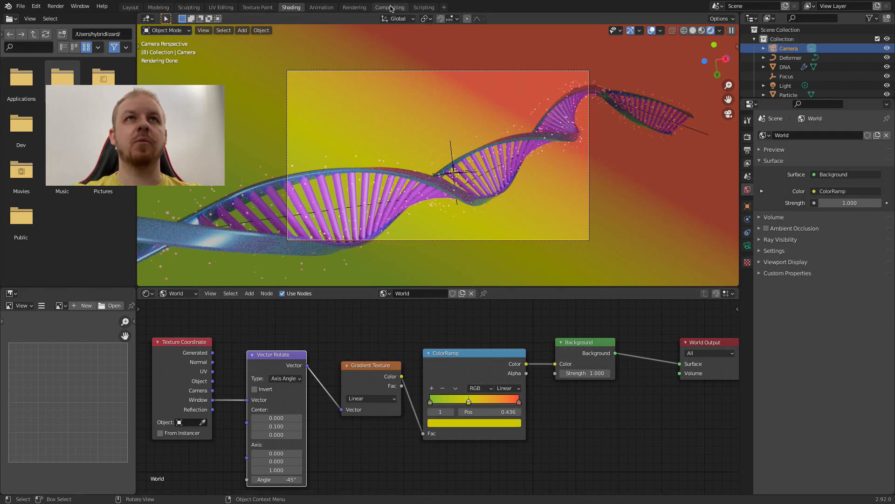
# Enable Use Nodes in the Compositing workspace, toggling the Composite node's Use Alpha off and on.
pyautogui.click(390, 7)
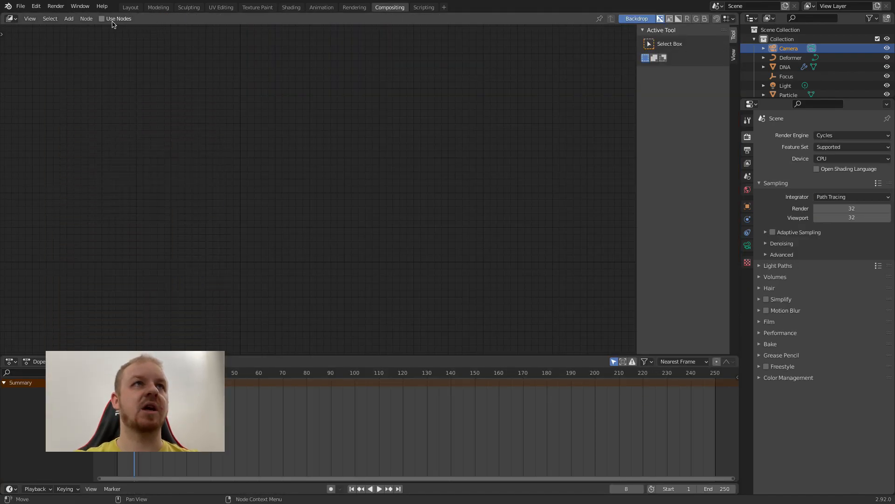
pyautogui.click(102, 18)
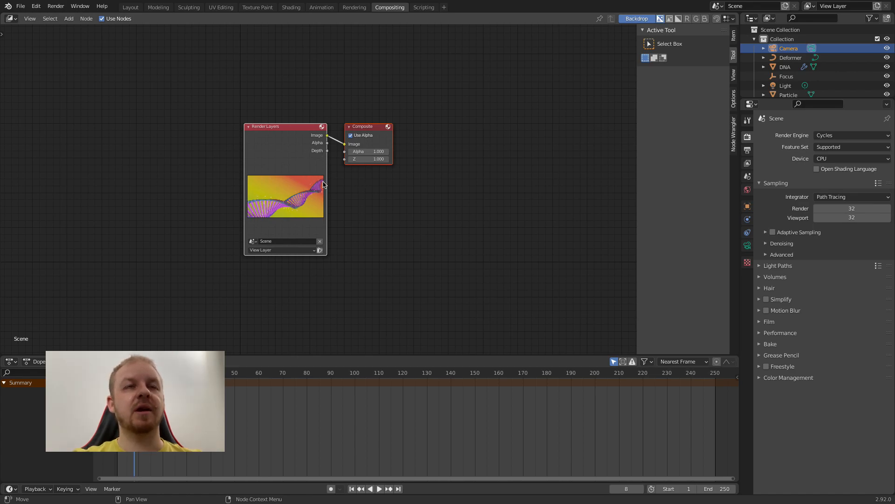
pyautogui.moveTo(287, 137)
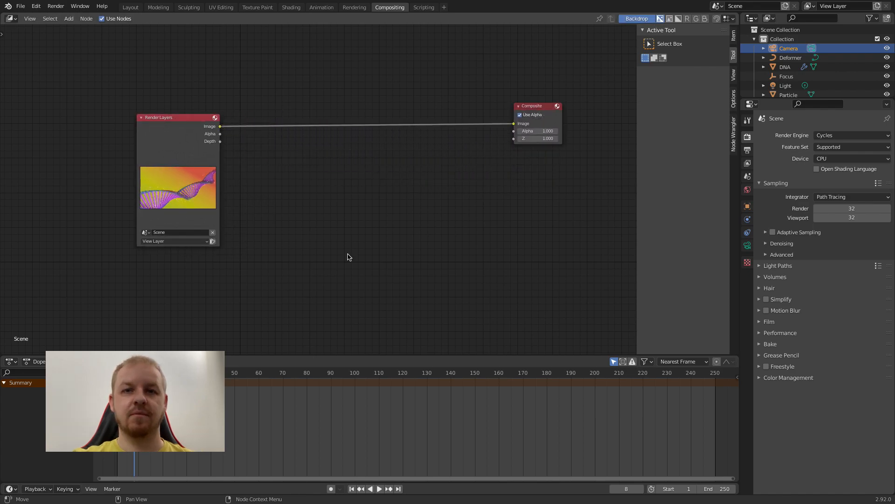
pyautogui.moveTo(364, 268)
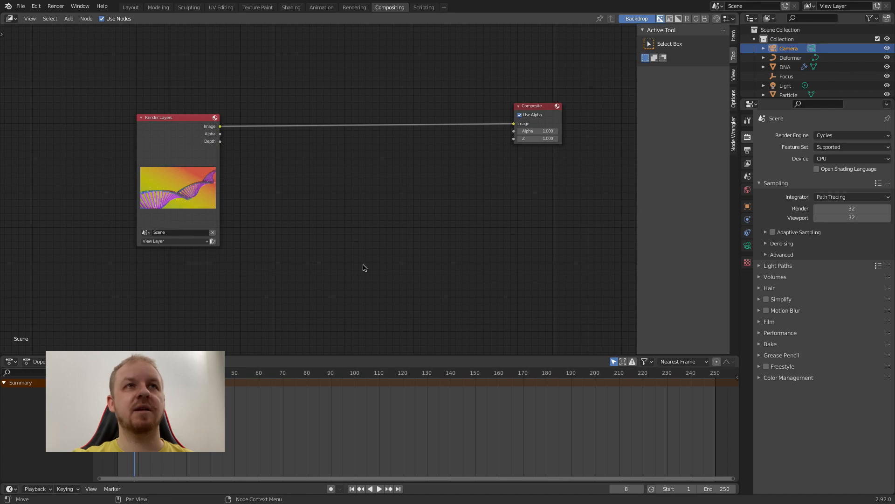
pyautogui.moveTo(210, 194)
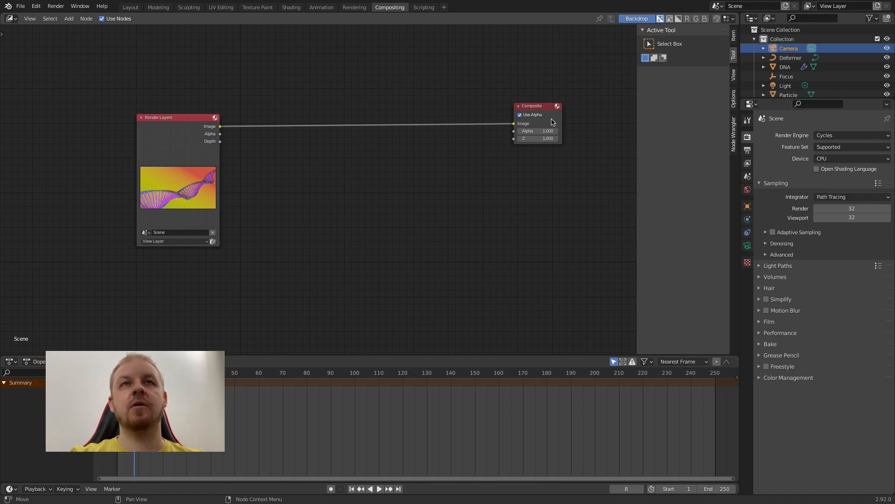
pyautogui.moveTo(553, 121)
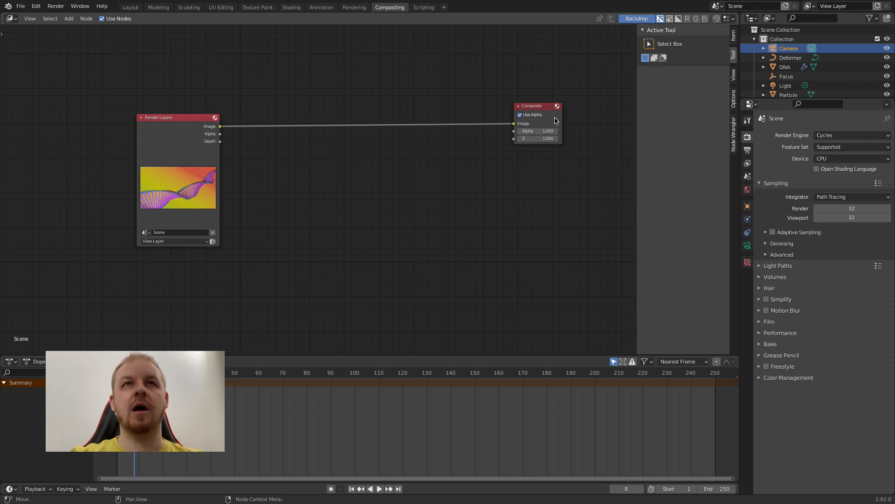
pyautogui.click(519, 114)
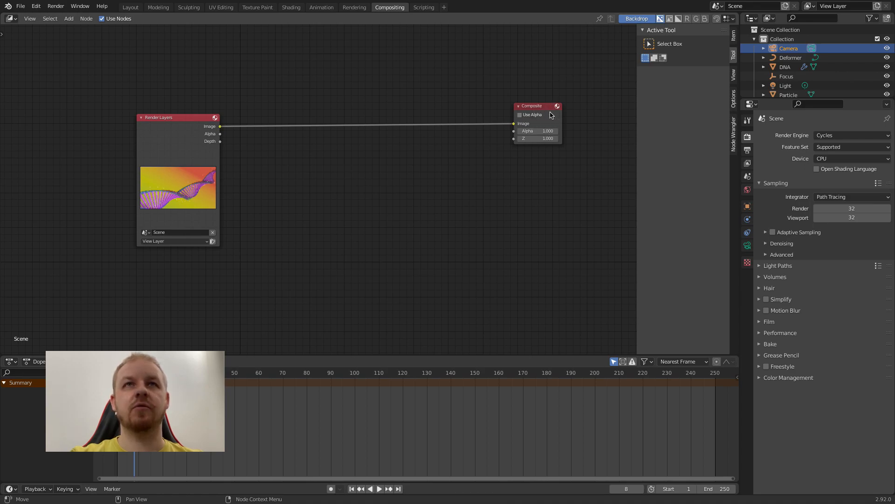
pyautogui.click(519, 115)
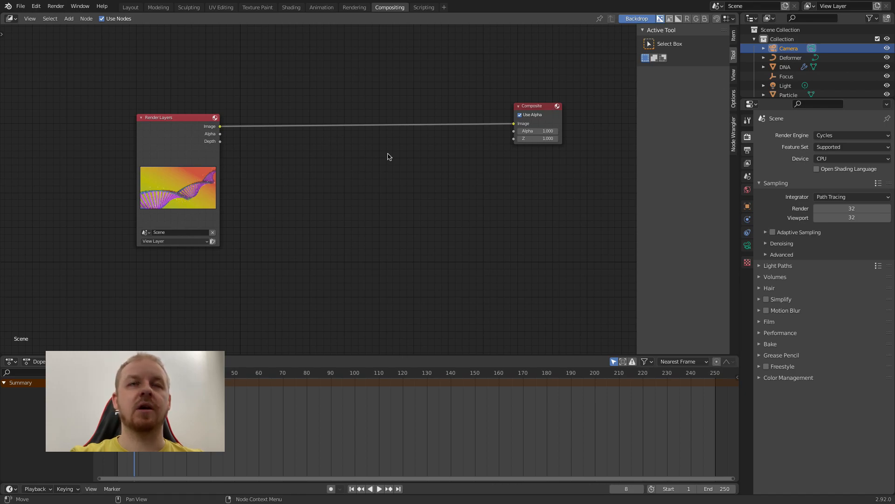
pyautogui.moveTo(534, 166)
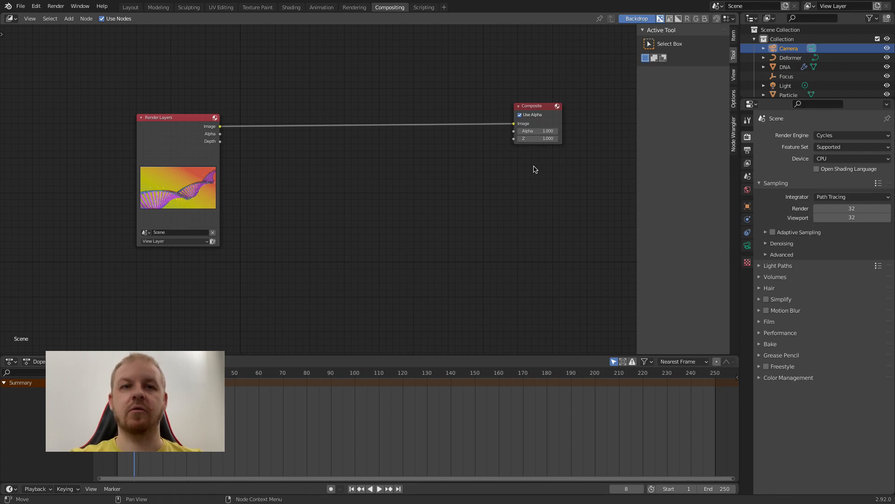
pyautogui.moveTo(196, 127)
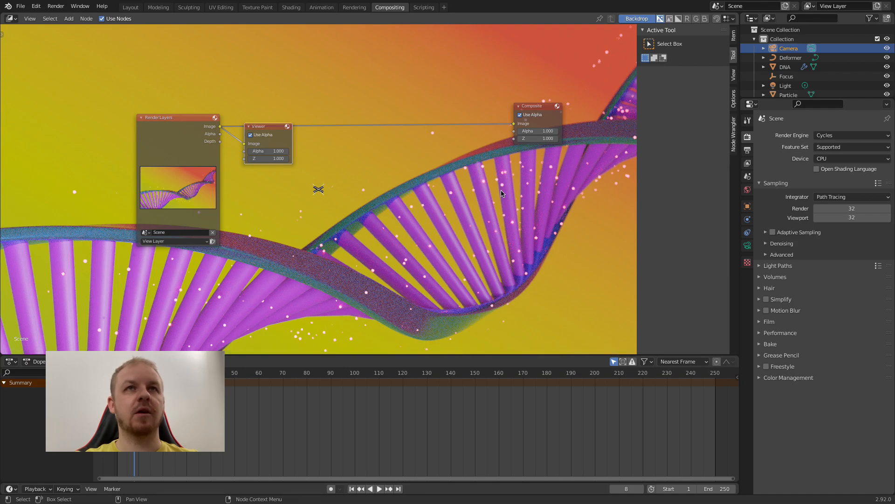
pyautogui.moveTo(469, 217)
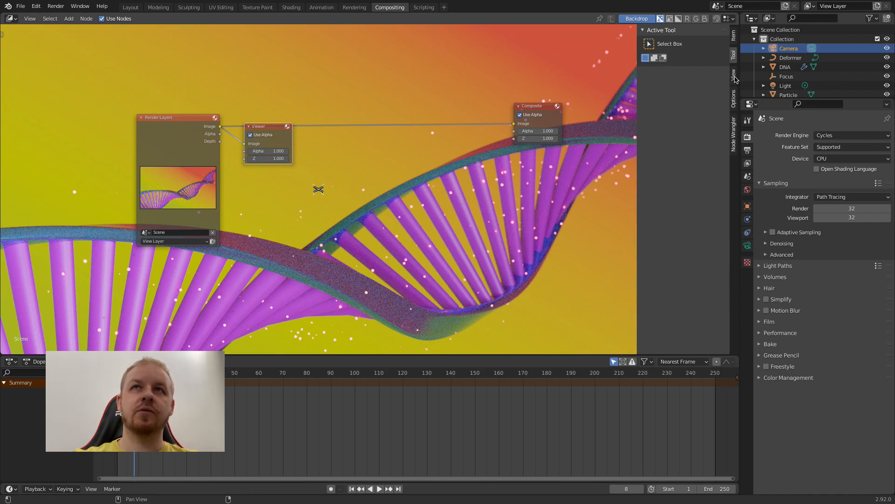
# Show the node editor's backdrop view settings for the Viewer output.
pyautogui.click(734, 76)
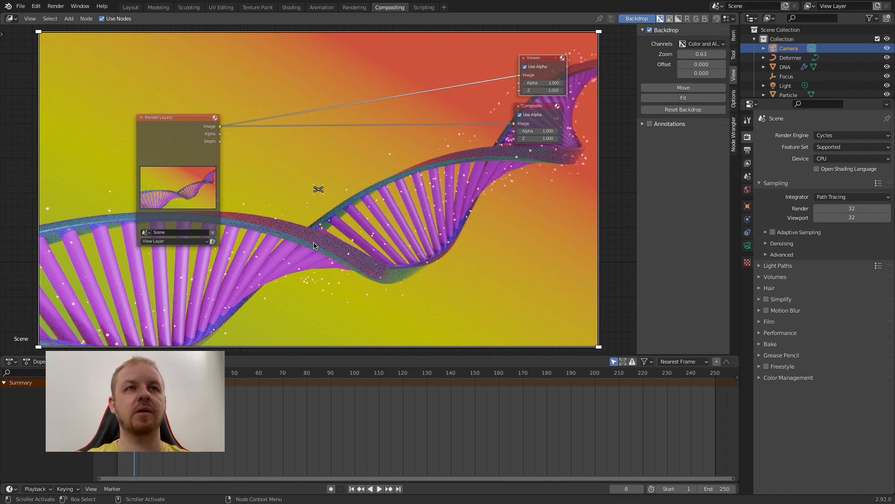
pyautogui.moveTo(291, 249)
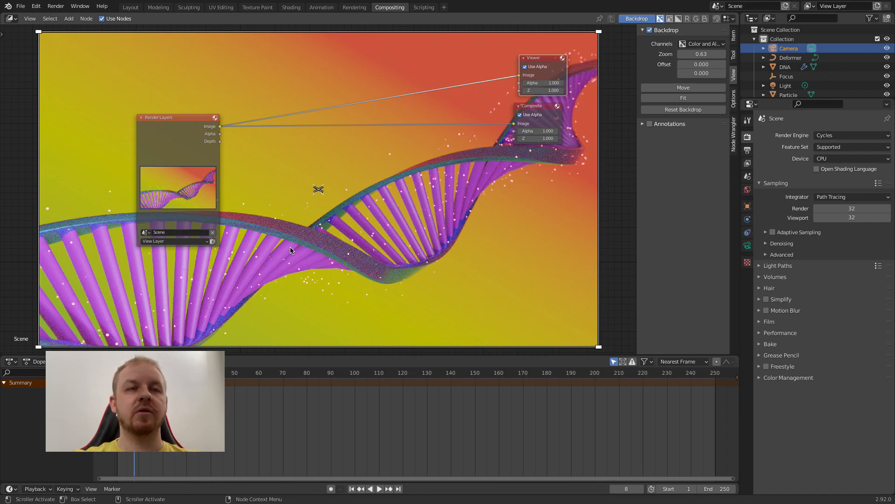
pyautogui.moveTo(340, 209)
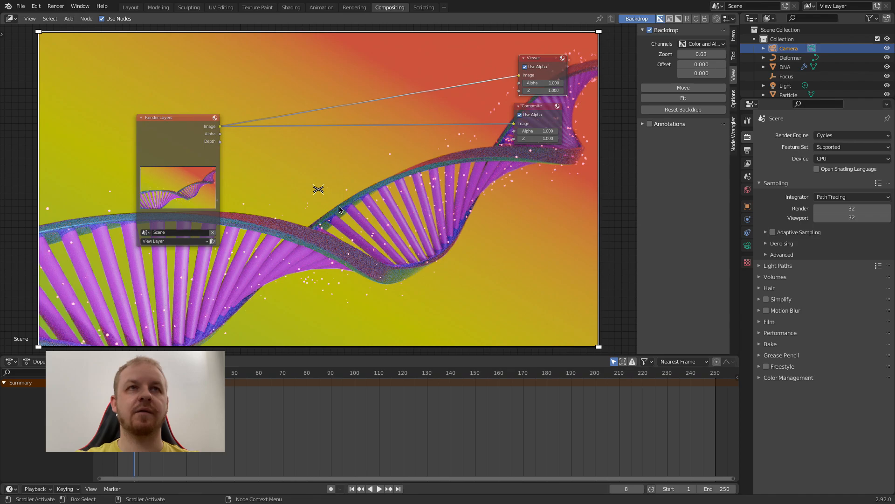
pyautogui.moveTo(290, 107)
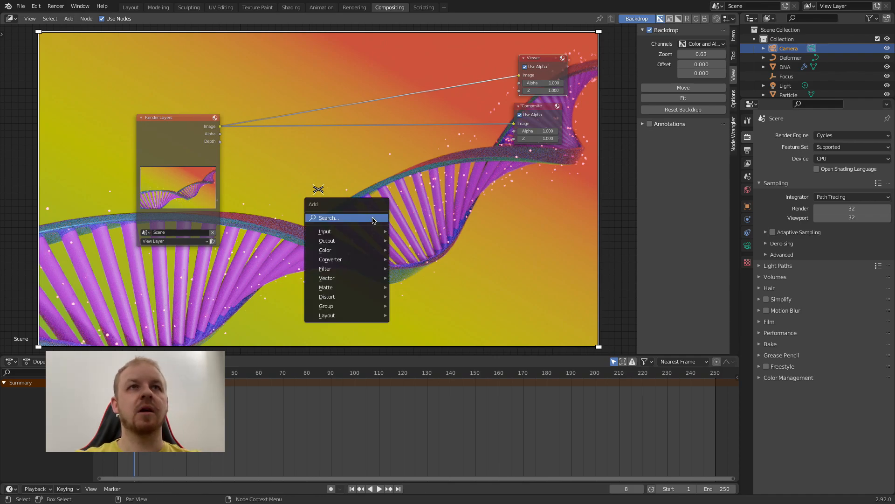
# Add a Blur node and an Alpha Over node to the compositor.
pyautogui.write('b')
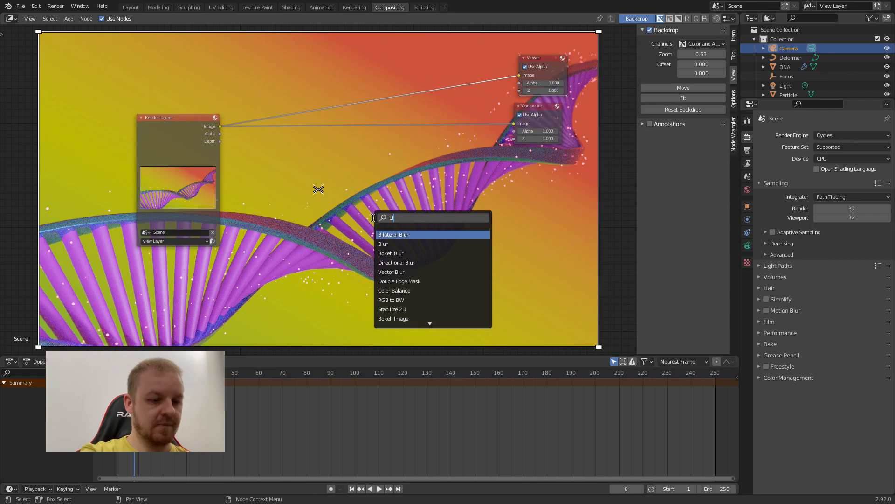
pyautogui.write('lur')
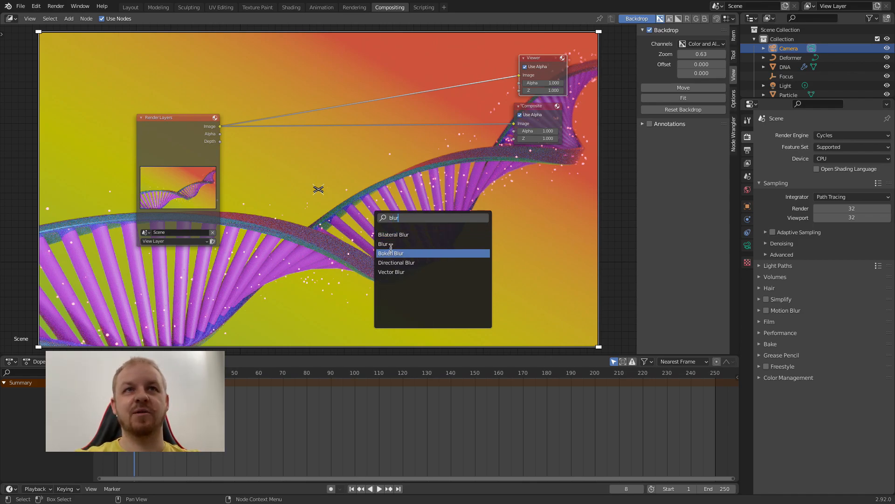
pyautogui.click(384, 244)
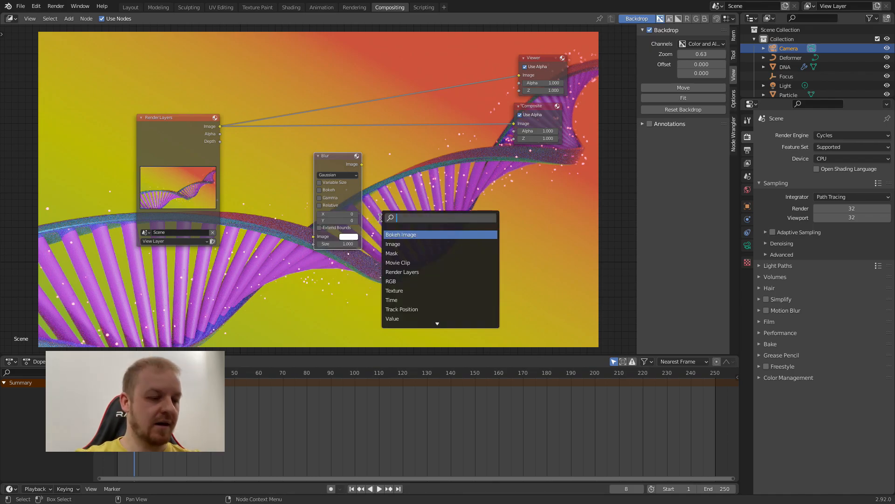
pyautogui.write('alpha')
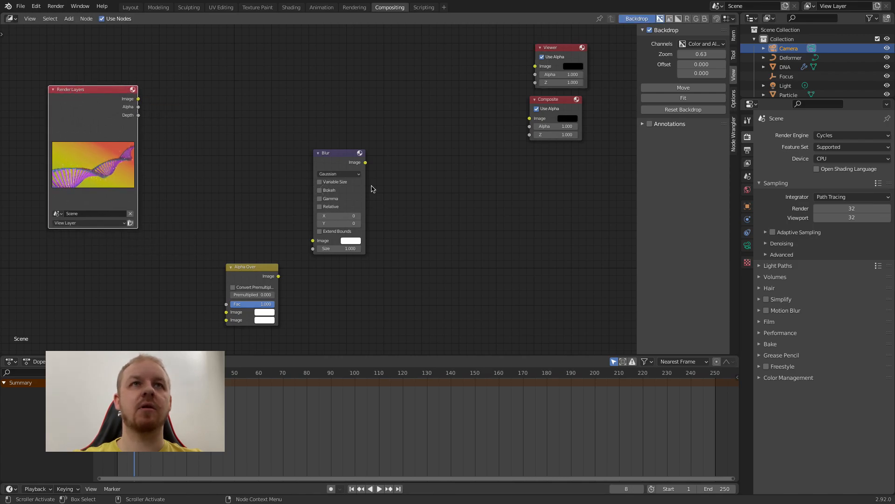
# Enlarge the node editor and link the Render Layers image into the Blur node.
pyautogui.moveTo(340, 152); pyautogui.dragTo(321, 133)
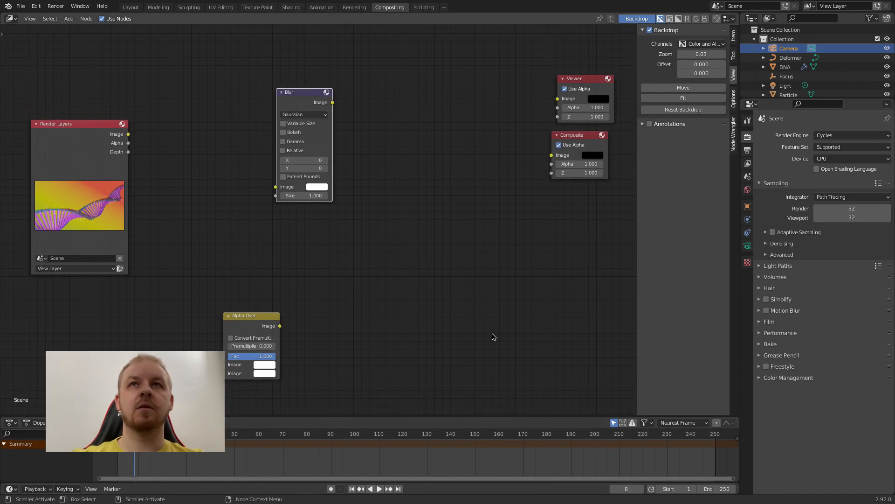
pyautogui.moveTo(385, 251)
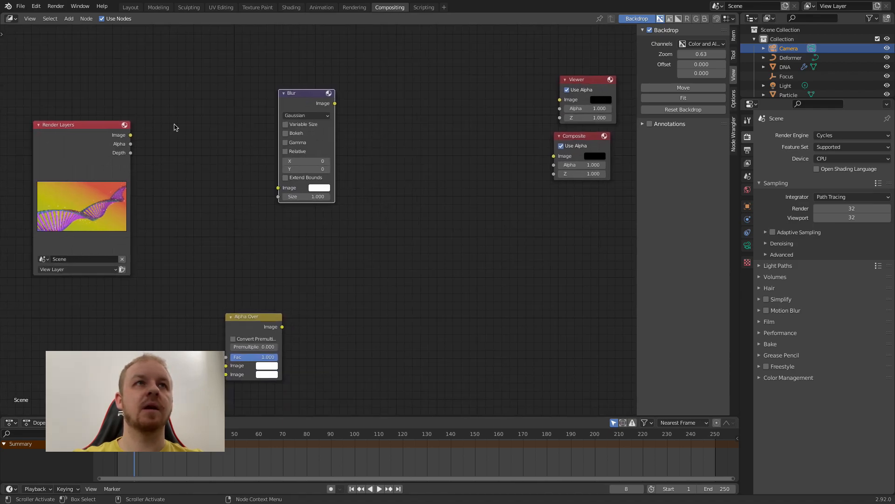
pyautogui.moveTo(130, 135); pyautogui.dragTo(226, 132)
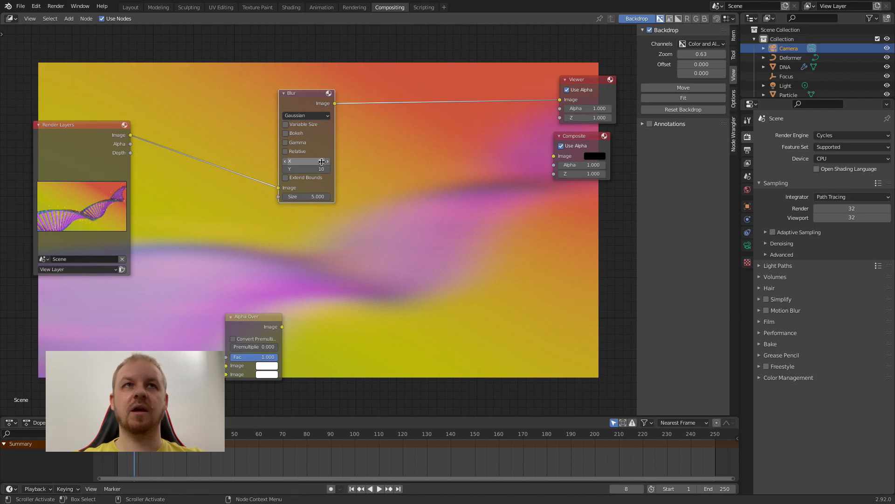
# Confirm the Blur node's horizontal amount of 10 and move it further right.
pyautogui.click(305, 161)
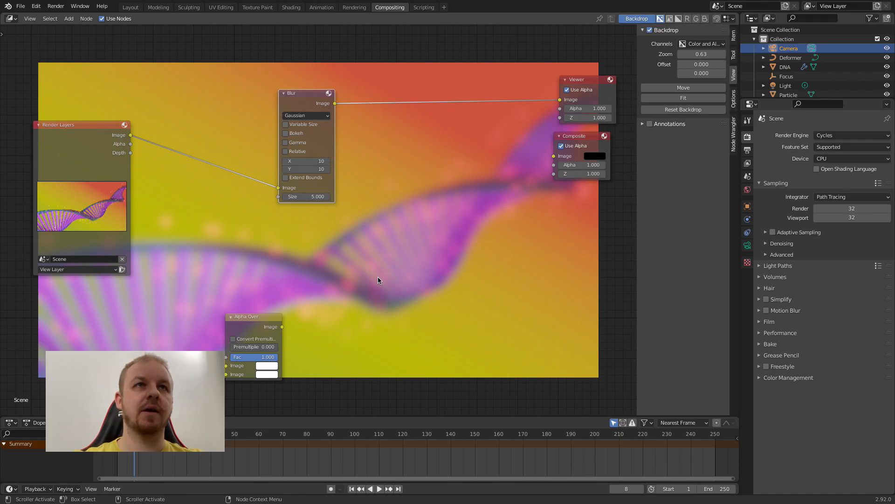
pyautogui.moveTo(303, 292)
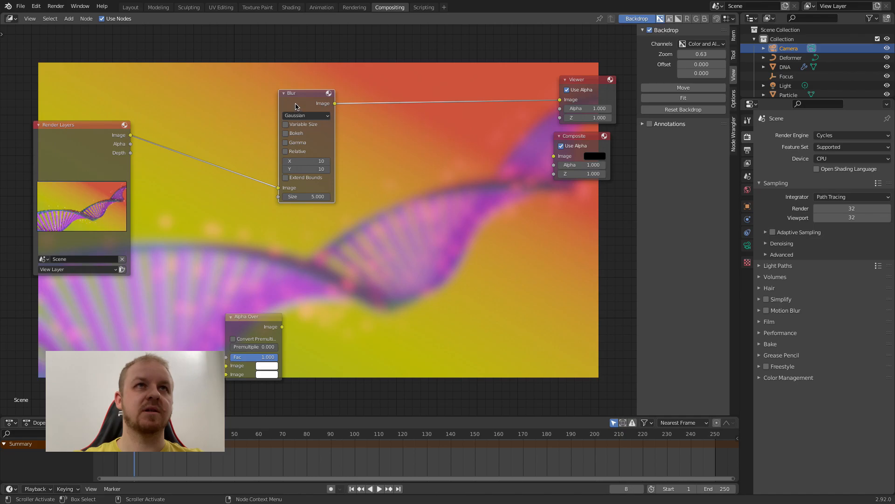
pyautogui.moveTo(293, 93); pyautogui.dragTo(359, 107)
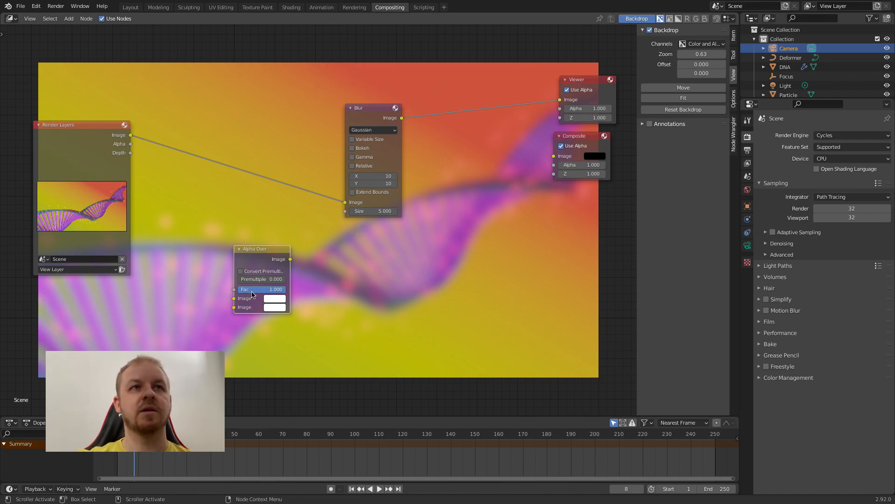
# Lower the Alpha Over mix factor and preview another Render Layers pass in the Viewer.
pyautogui.moveTo(261, 290); pyautogui.dragTo(274, 290)
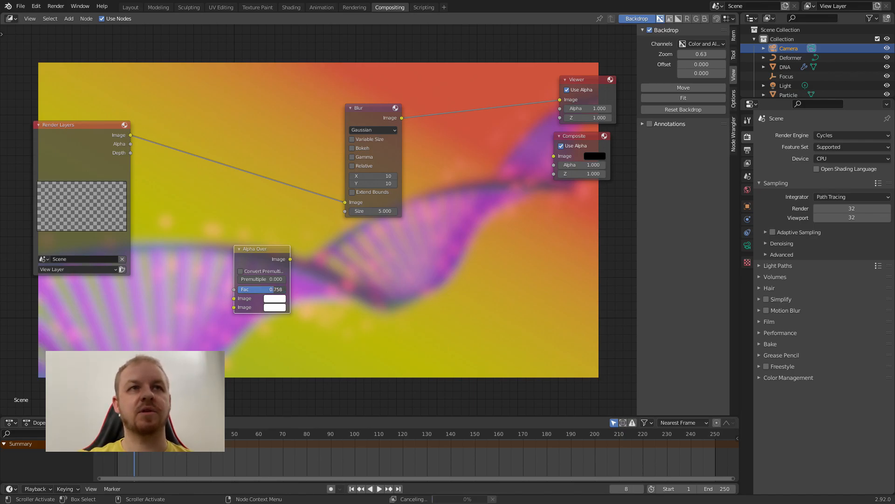
pyautogui.moveTo(262, 289); pyautogui.dragTo(260, 289)
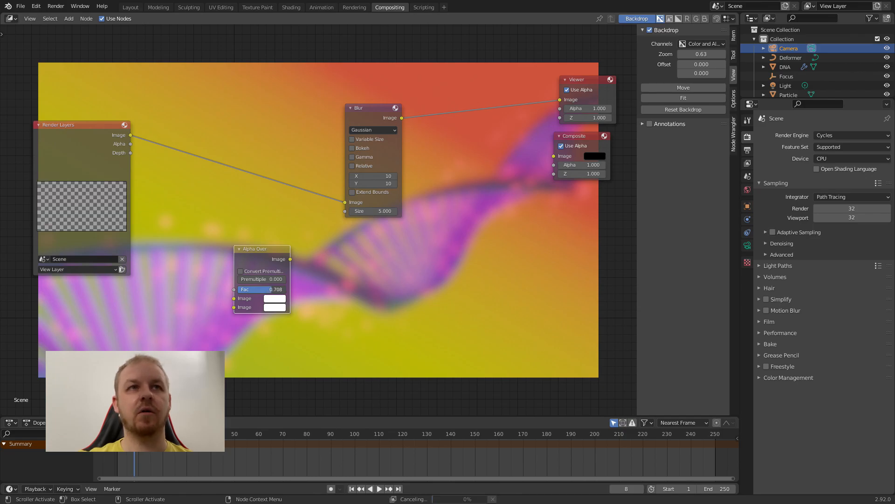
pyautogui.click(262, 289)
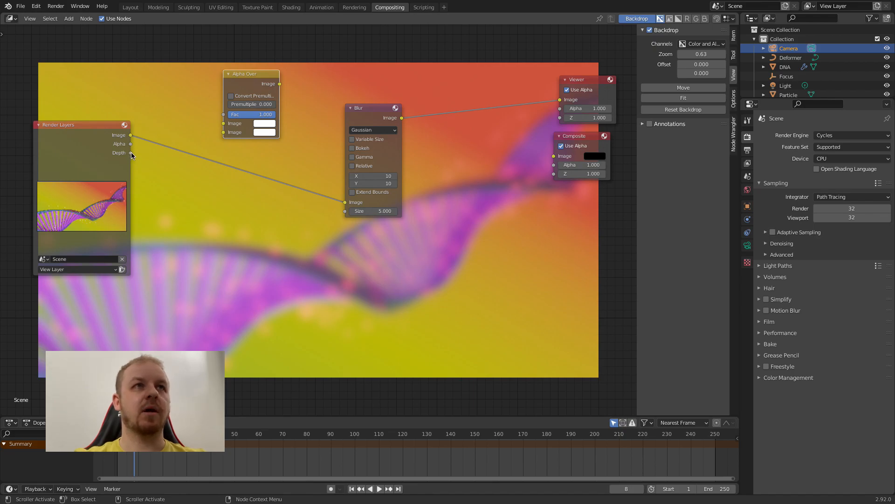
pyautogui.moveTo(130, 153); pyautogui.dragTo(245, 159)
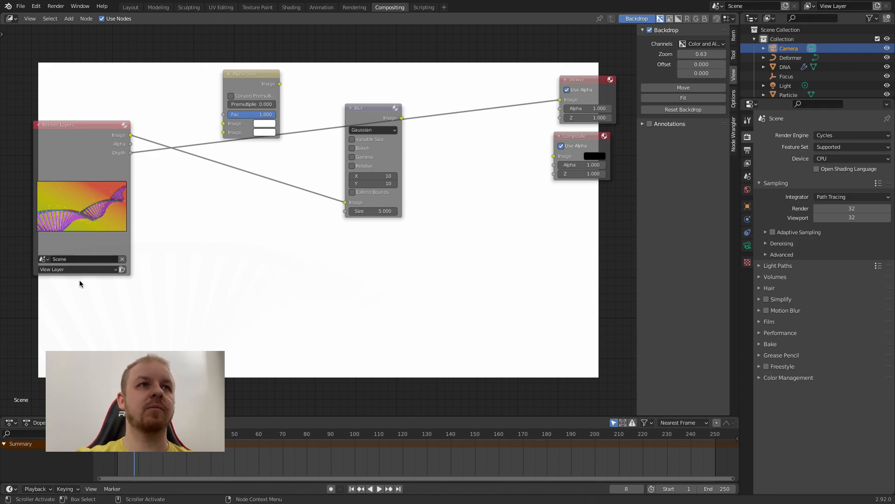
pyautogui.moveTo(141, 288)
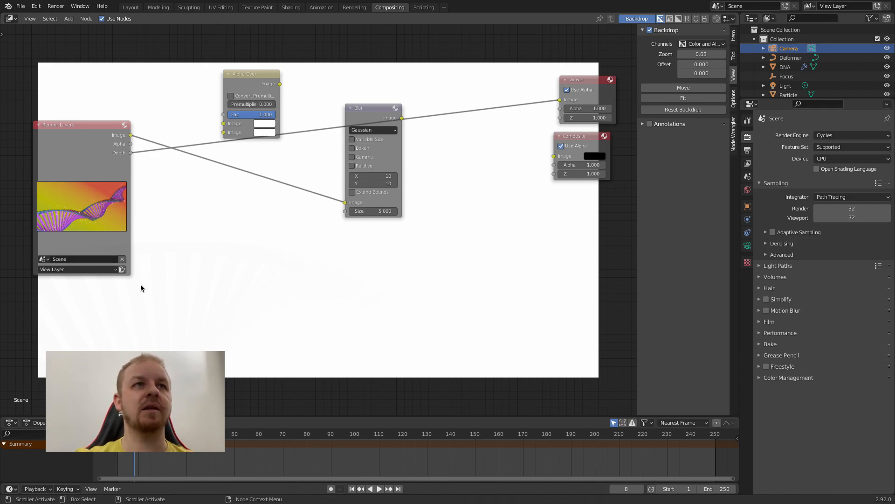
pyautogui.moveTo(127, 329)
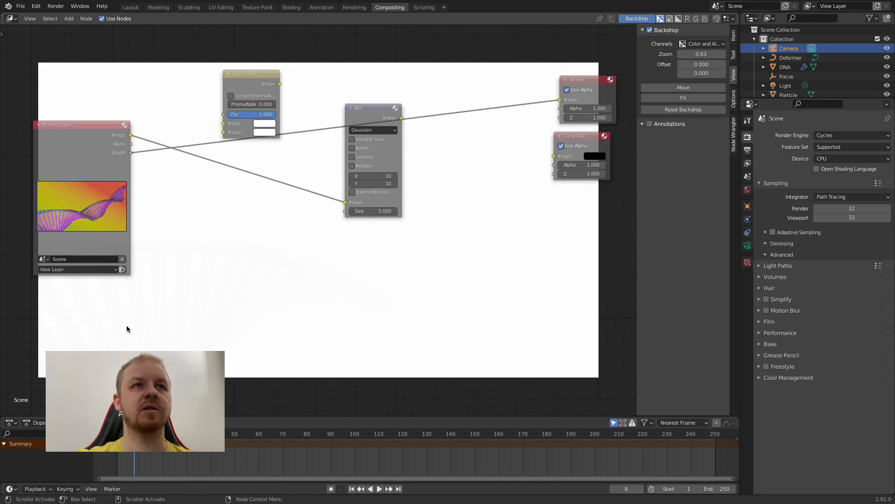
pyautogui.moveTo(219, 317)
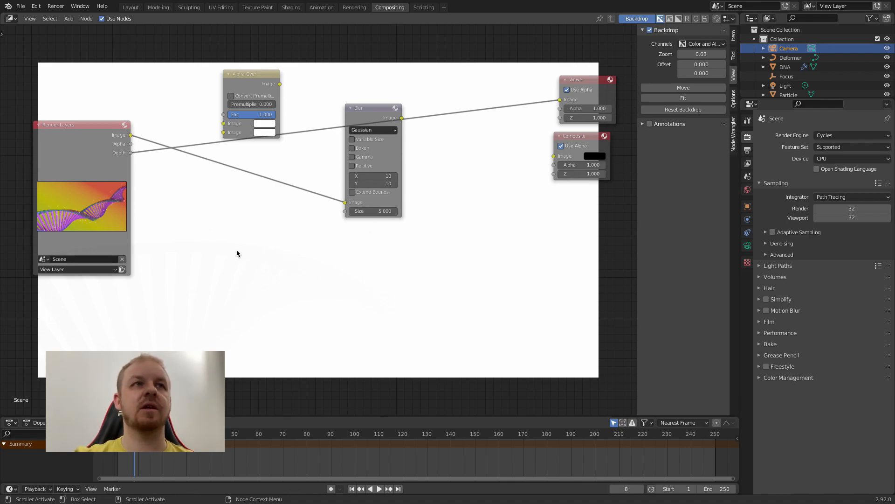
pyautogui.moveTo(188, 235)
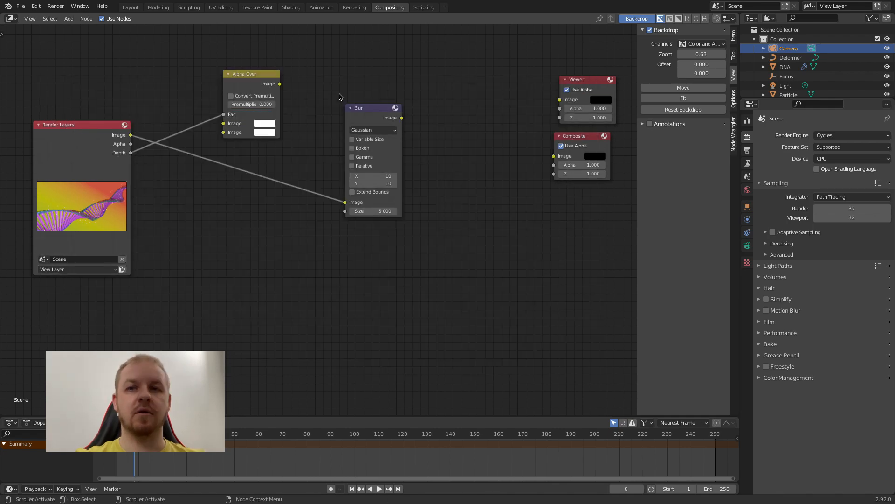
# Send the Alpha Over result to the Viewer and move the Blur node lower down.
pyautogui.moveTo(279, 83); pyautogui.dragTo(547, 98)
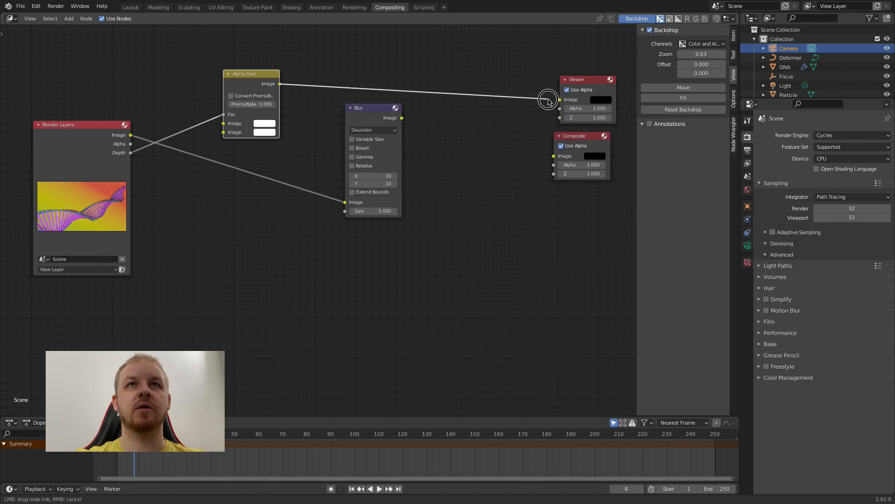
pyautogui.click(547, 99)
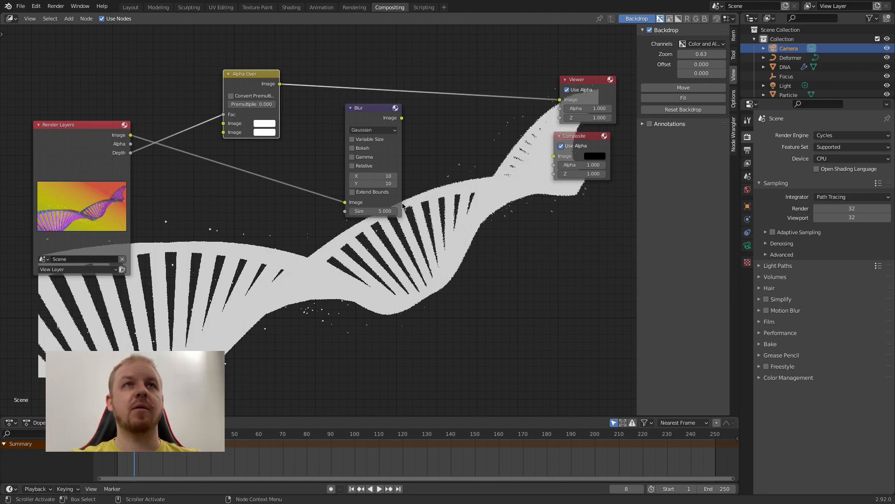
pyautogui.moveTo(371, 112)
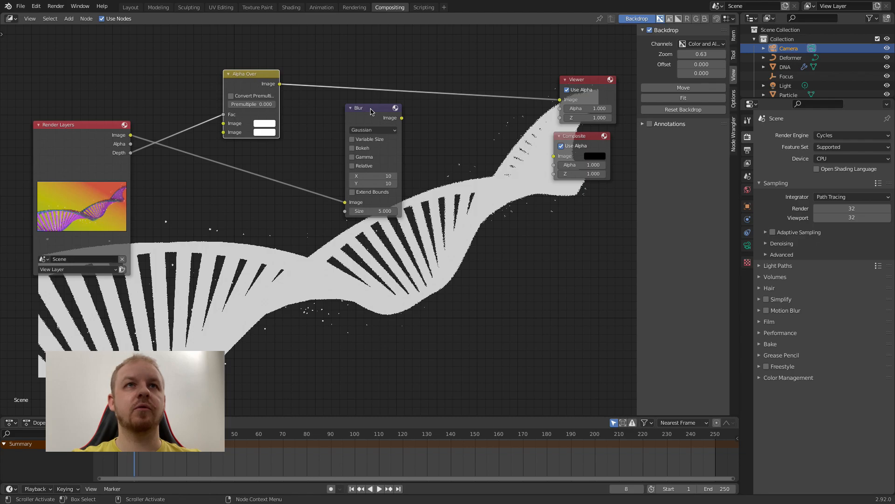
pyautogui.moveTo(393, 121)
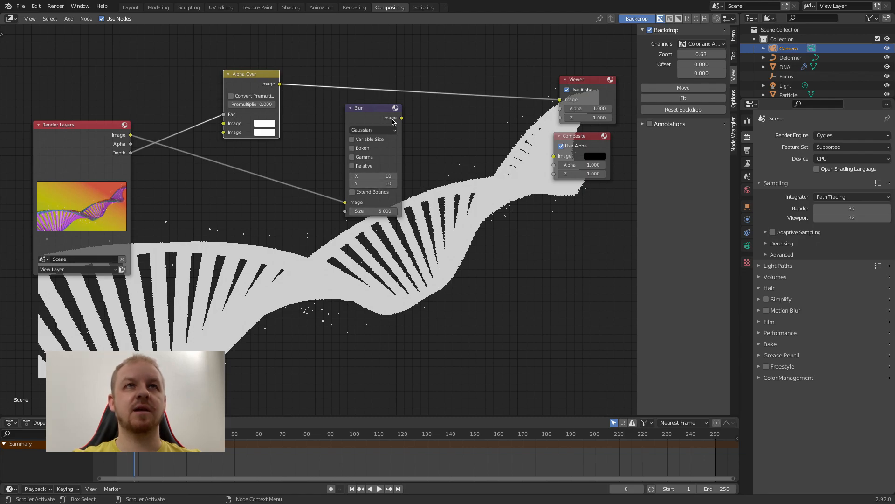
pyautogui.moveTo(374, 108); pyautogui.dragTo(351, 205)
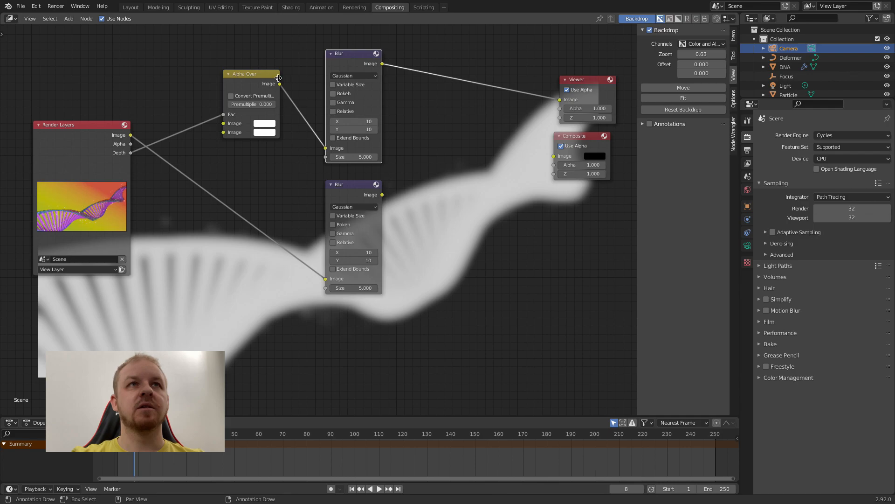
pyautogui.moveTo(473, 95)
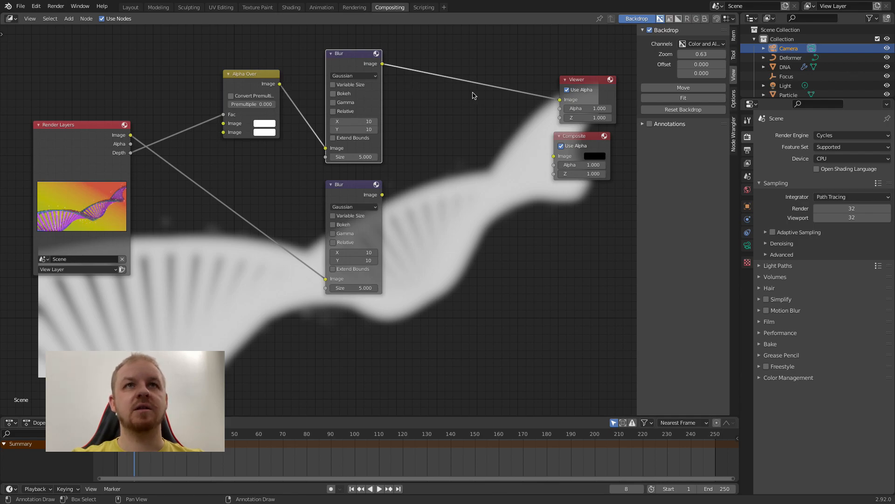
pyautogui.moveTo(521, 159)
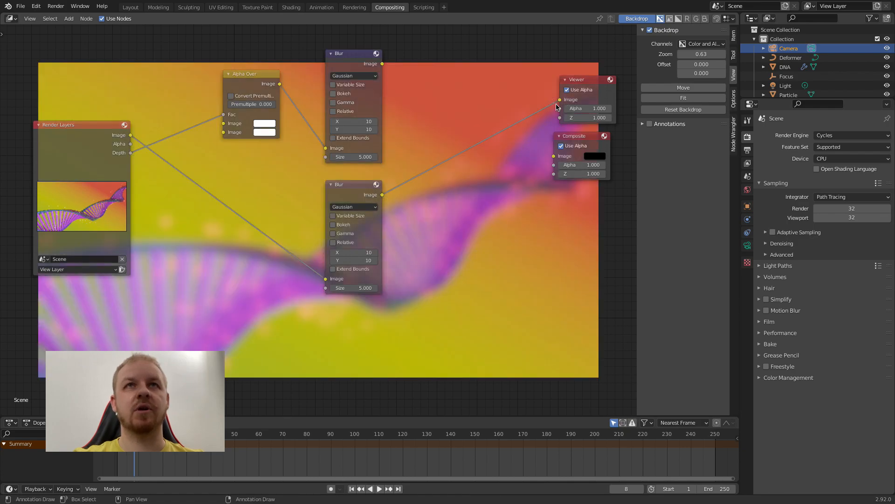
pyautogui.moveTo(120, 139)
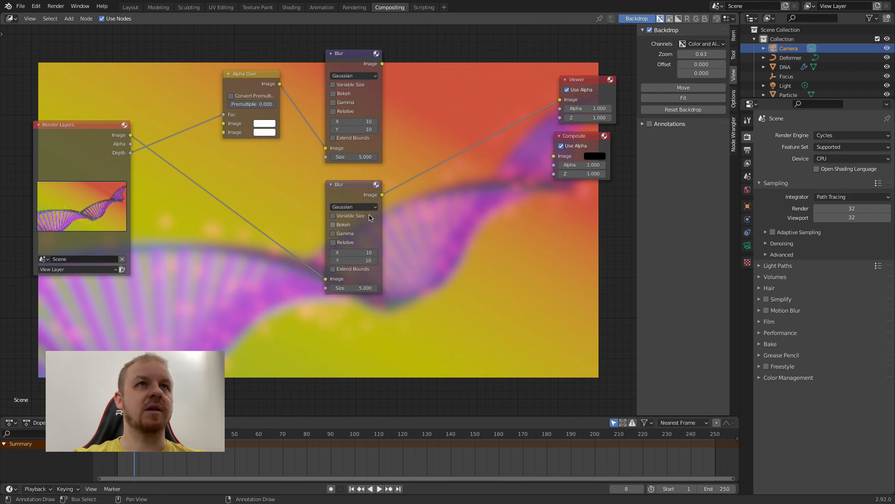
# Feed the Alpha Over result into the second Blur node's image input.
pyautogui.moveTo(279, 84); pyautogui.dragTo(298, 155)
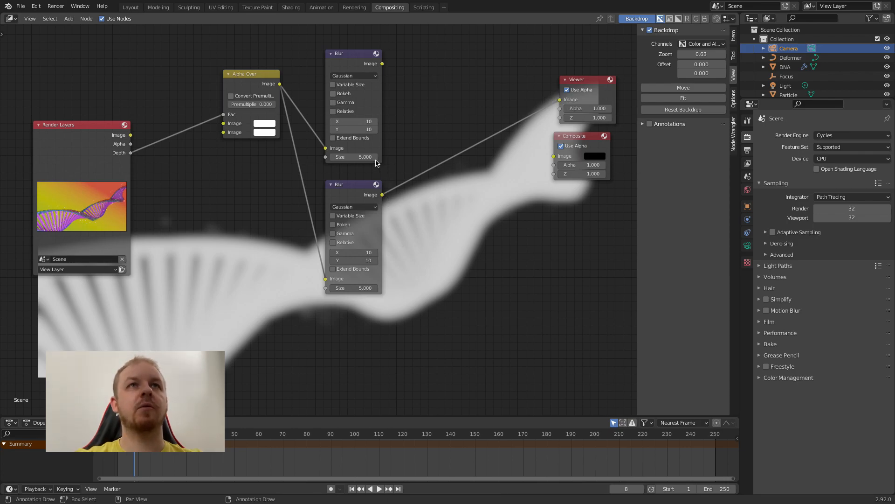
# Set the upper Blur node to 2 horizontally and edit its vertical amount.
pyautogui.click(352, 122)
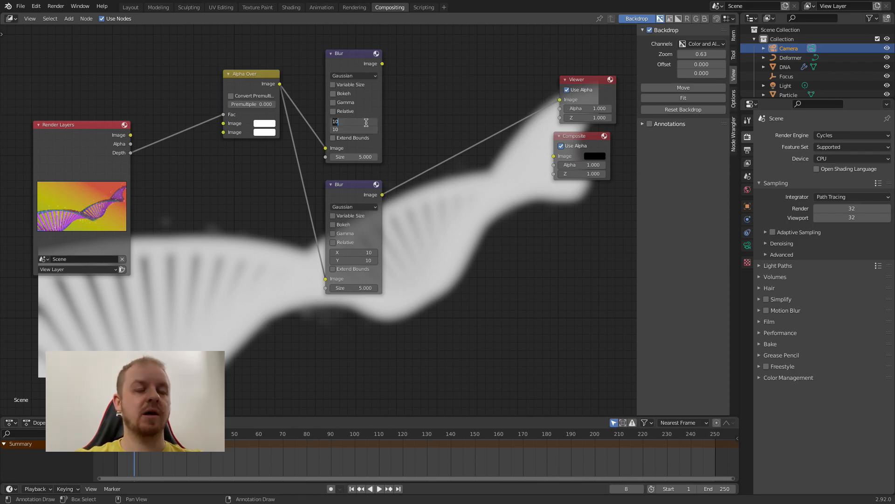
pyautogui.write('2')
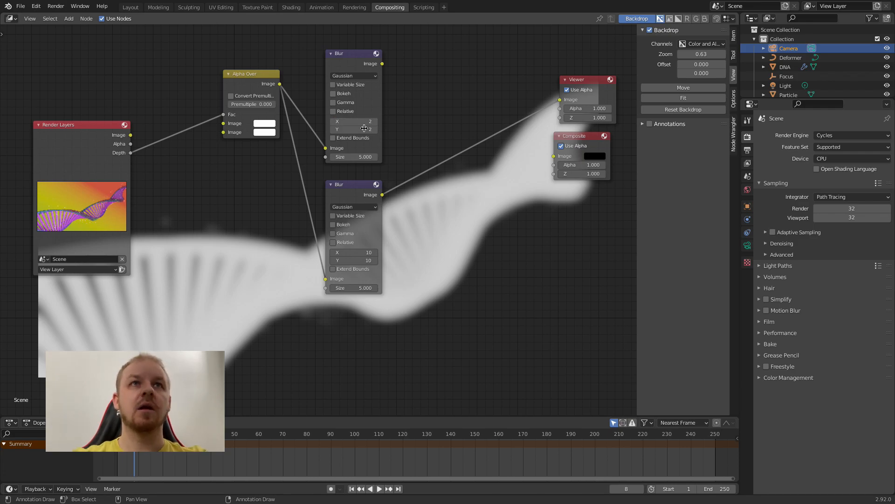
pyautogui.doubleClick(353, 157)
pyautogui.write('3.000')
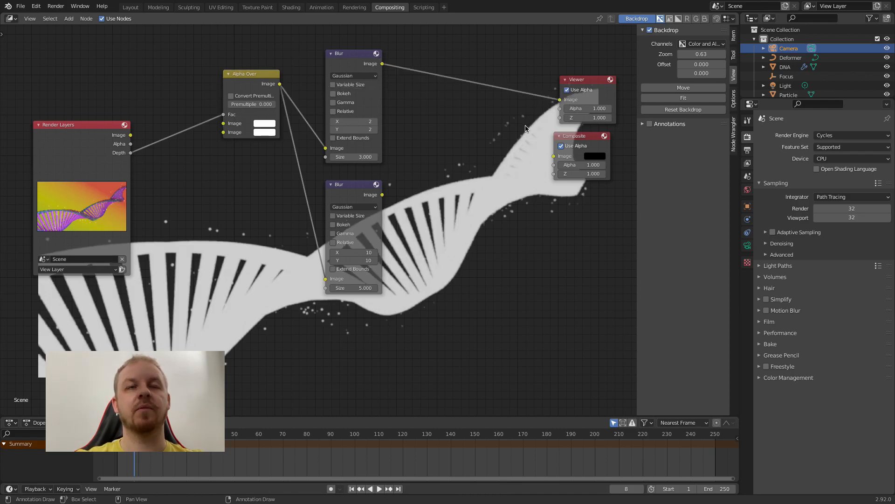
pyautogui.moveTo(454, 187)
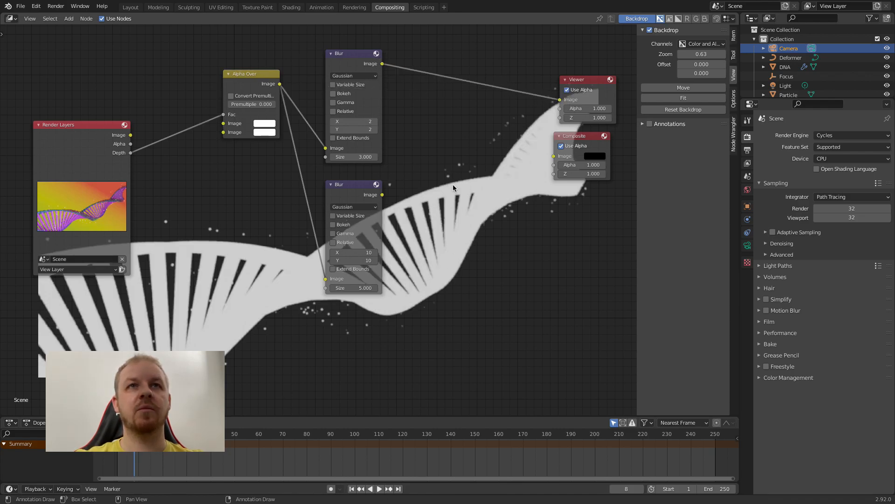
pyautogui.moveTo(437, 209)
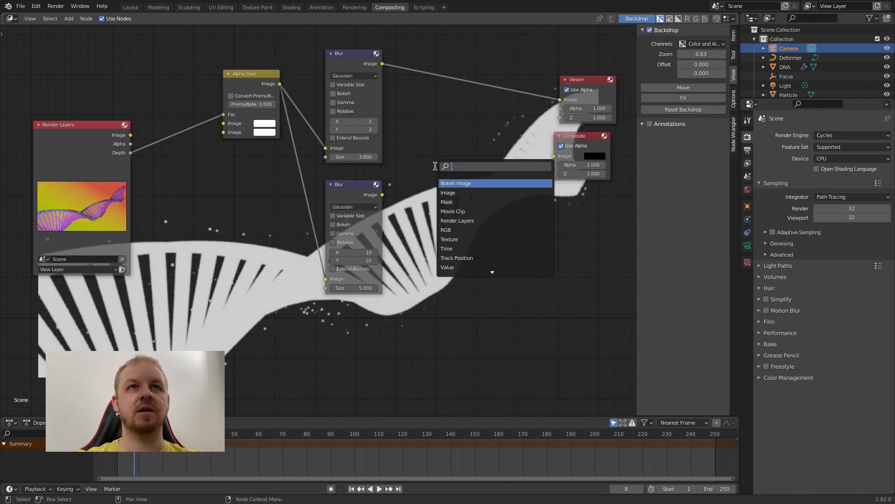
# Add a Reroute point (searching 're') and connect the Render Layers Image to it.
pyautogui.write('re')
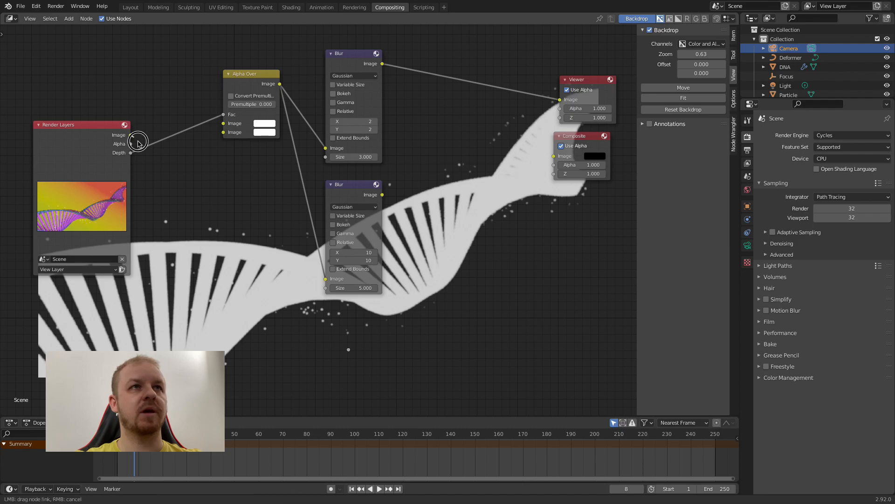
pyautogui.moveTo(130, 134); pyautogui.dragTo(348, 349)
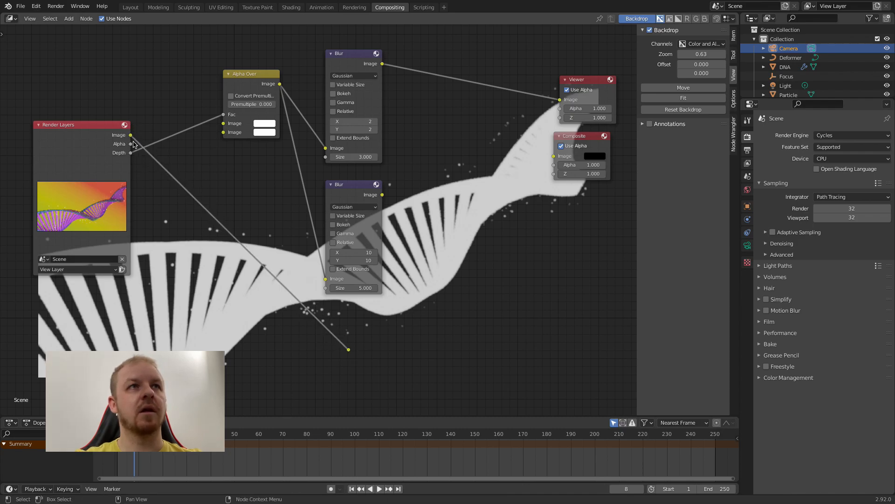
pyautogui.moveTo(132, 142)
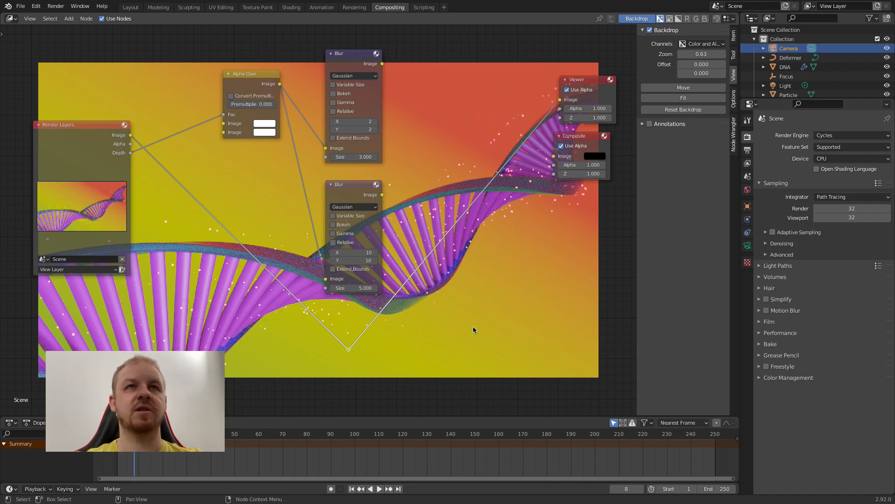
pyautogui.moveTo(298, 353)
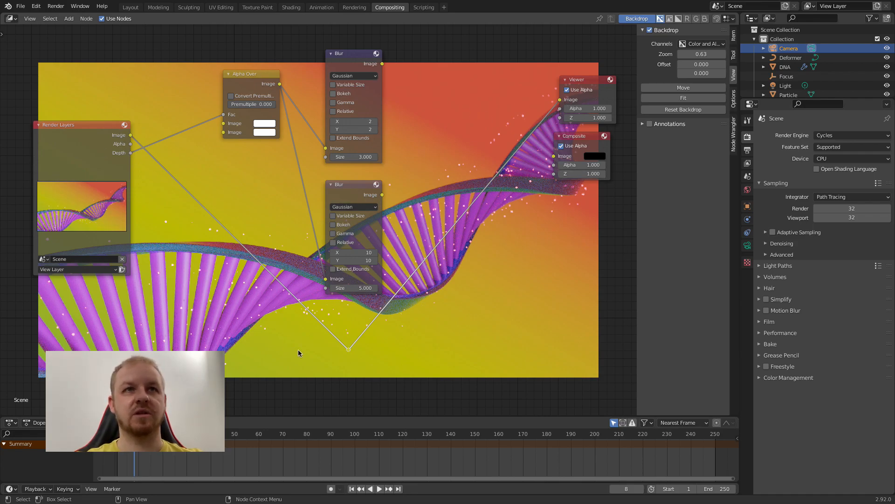
pyautogui.moveTo(451, 250)
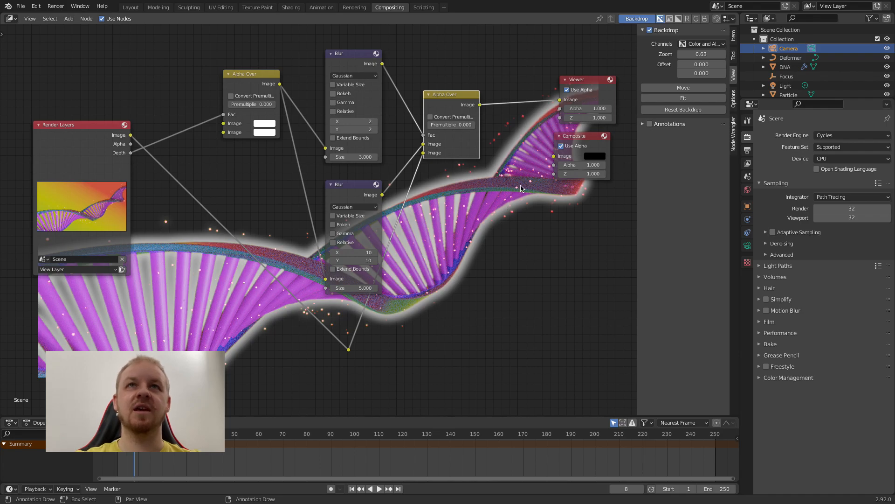
pyautogui.moveTo(291, 291)
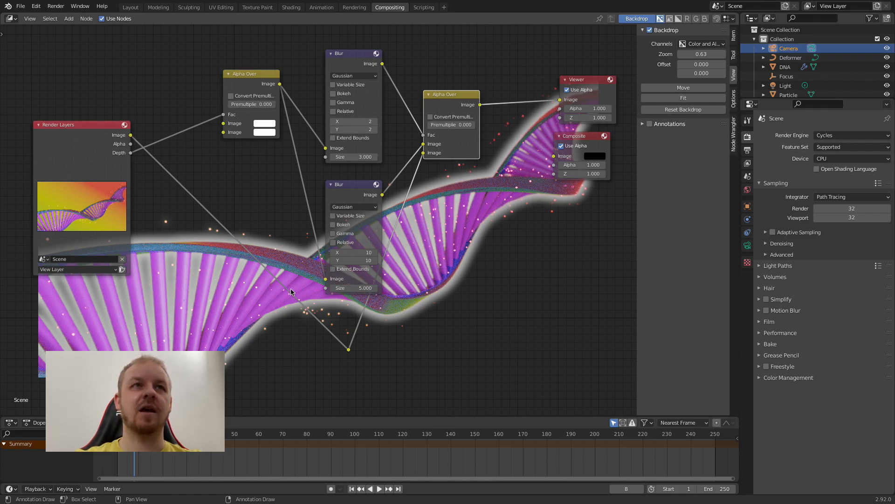
pyautogui.moveTo(273, 264)
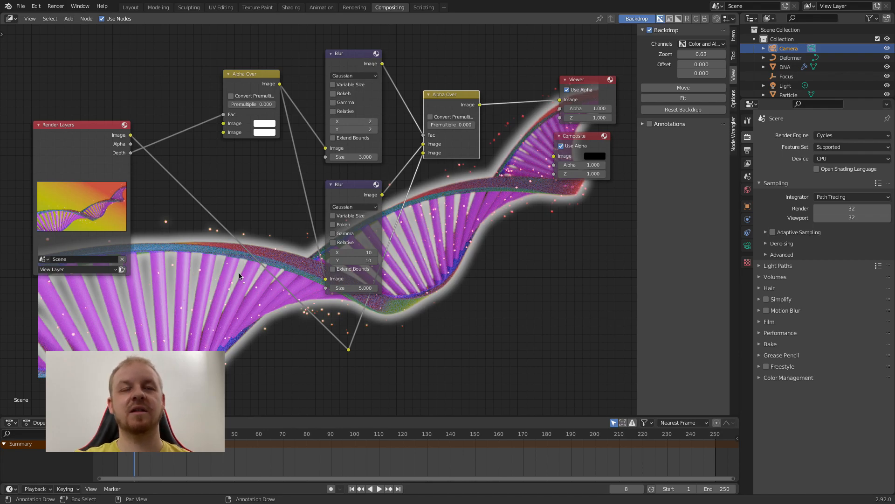
pyautogui.moveTo(227, 318)
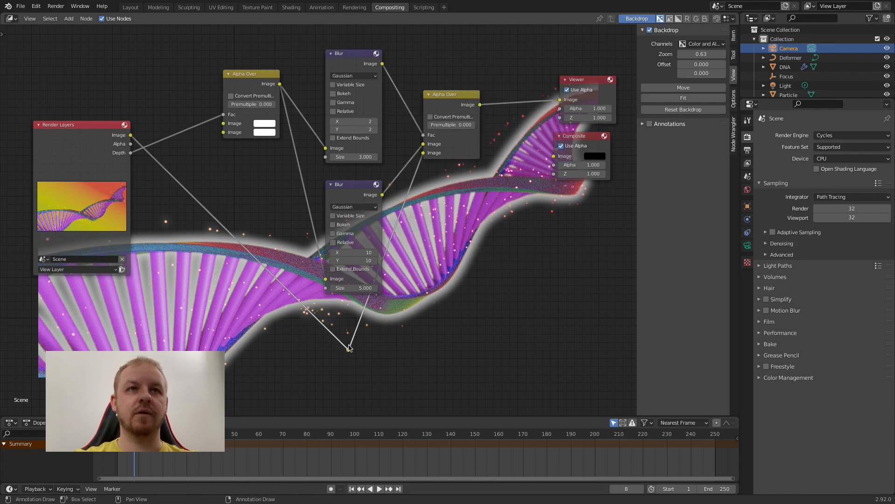
# Reposition the reroute point lower in the node tree.
pyautogui.moveTo(348, 349); pyautogui.dragTo(356, 359)
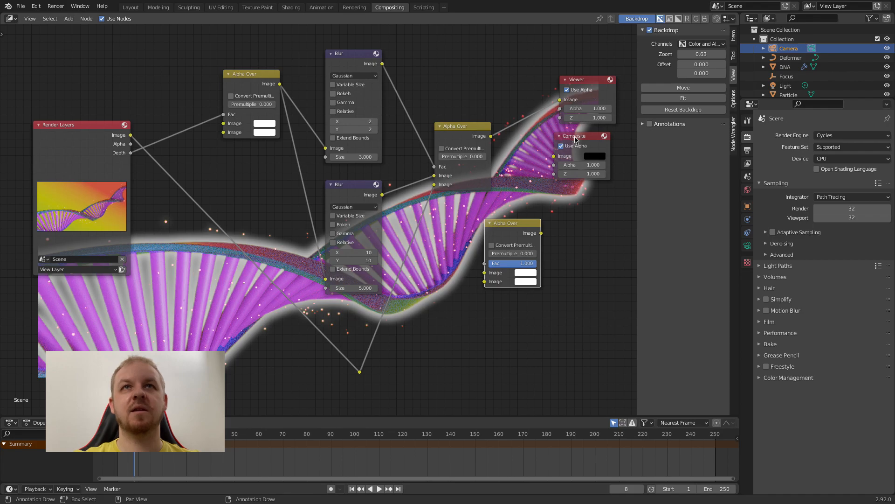
# Place the new Alpha Over node and lower its glow mix factor to 0.408.
pyautogui.moveTo(582, 135); pyautogui.dragTo(603, 254)
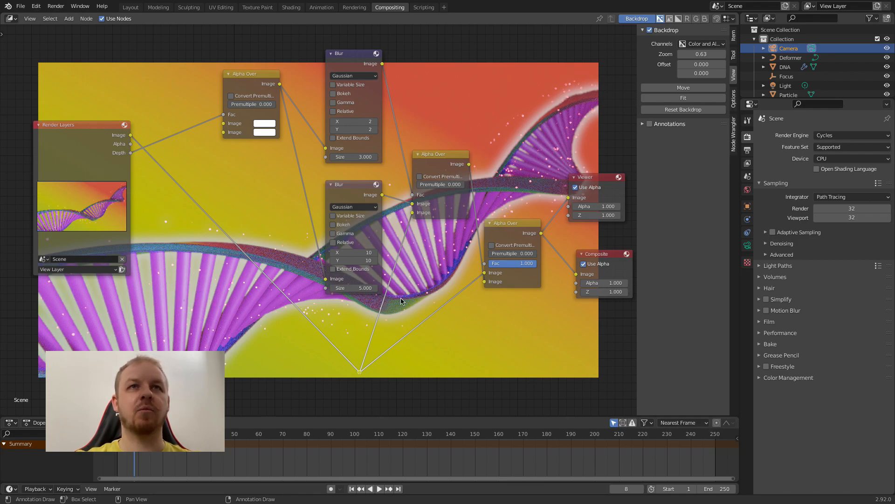
pyautogui.moveTo(511, 263); pyautogui.dragTo(491, 263)
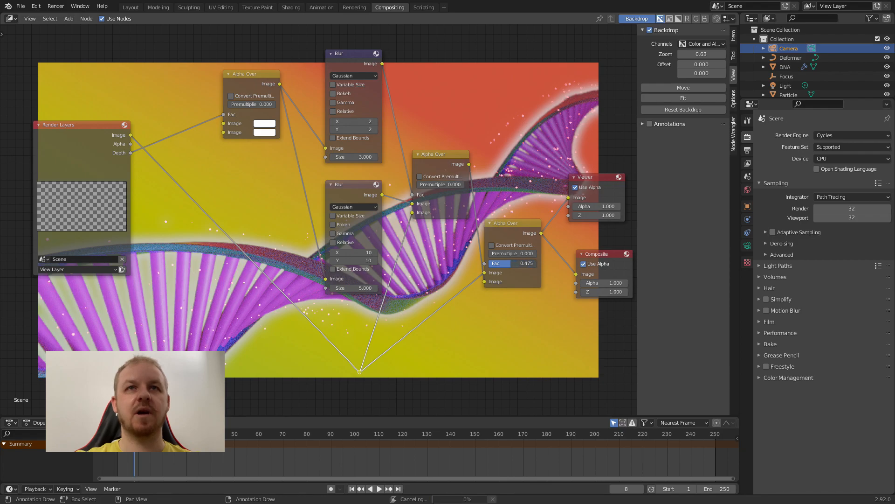
pyautogui.moveTo(516, 263); pyautogui.dragTo(512, 263)
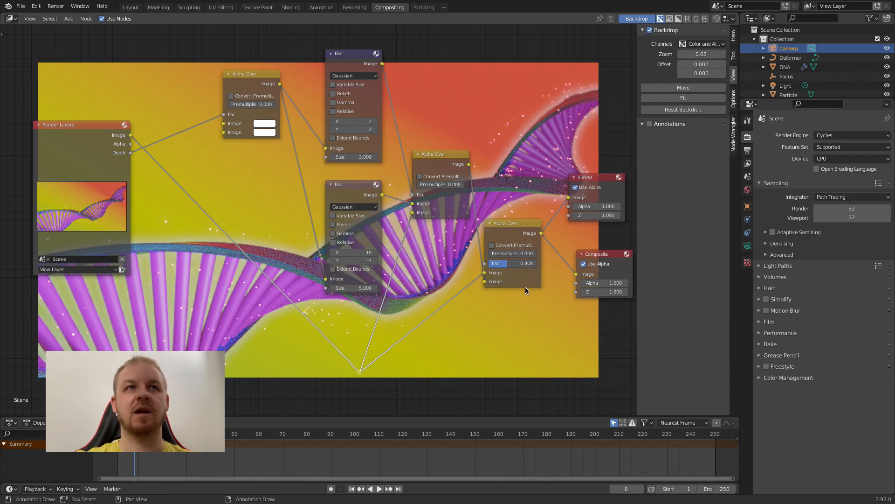
pyautogui.moveTo(515, 301)
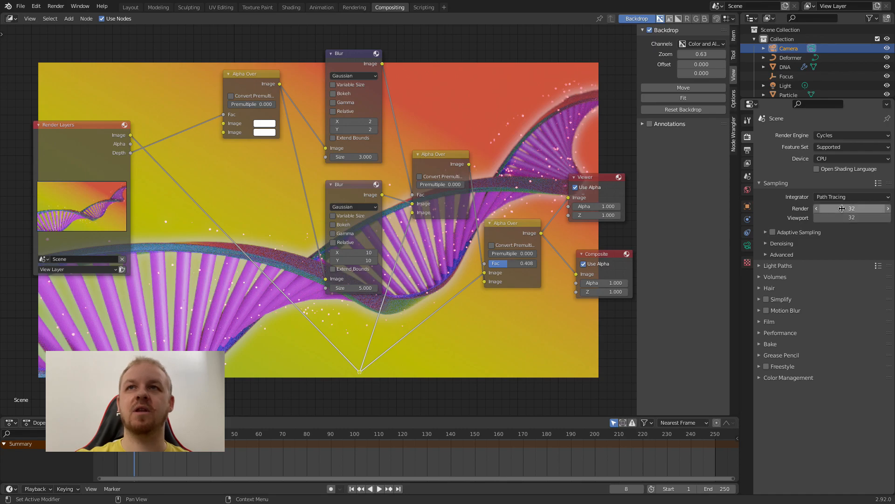
# Edit the Cycles render sample count, entering 1024 in place of 32.
pyautogui.click(851, 208)
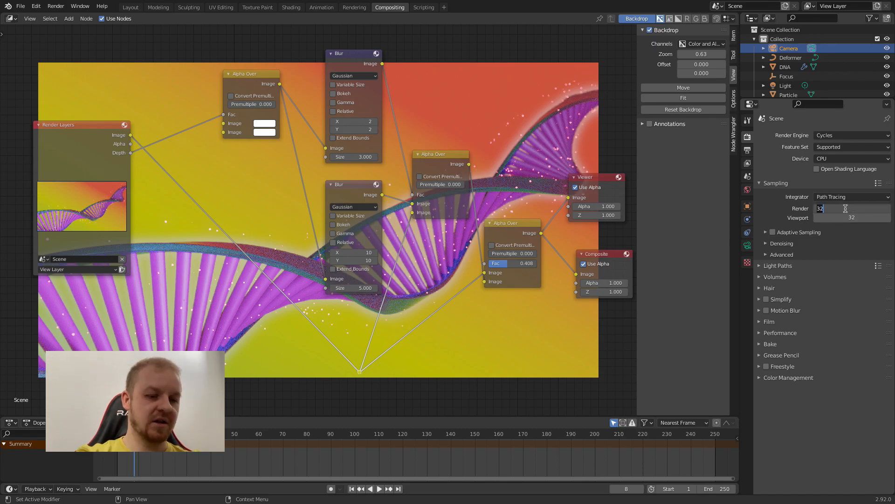
pyautogui.write('1024')
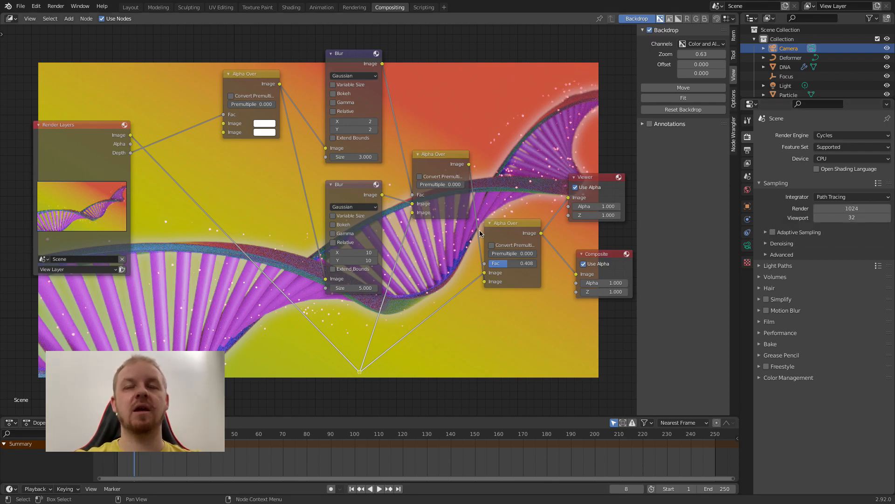
pyautogui.moveTo(484, 233)
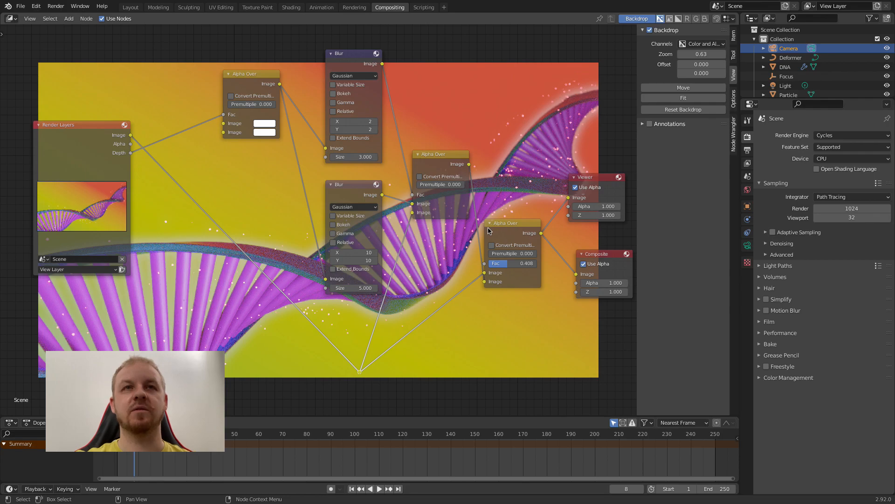
pyautogui.moveTo(466, 262)
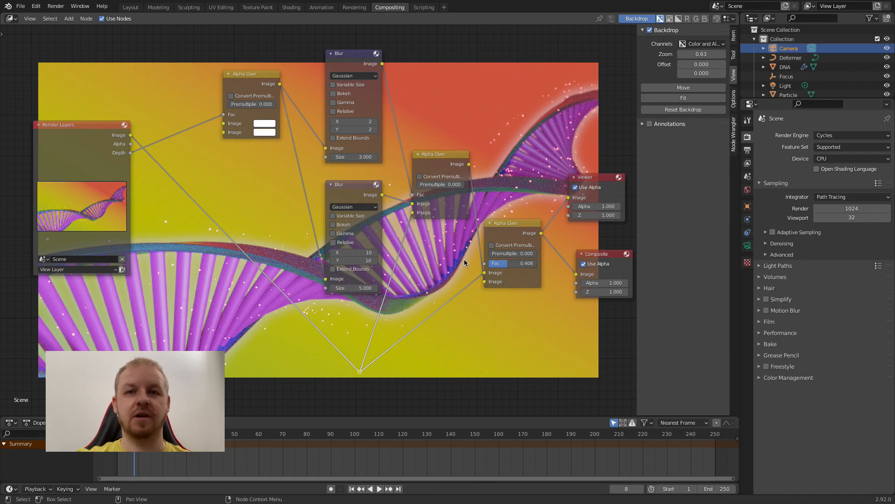
pyautogui.moveTo(56, 6)
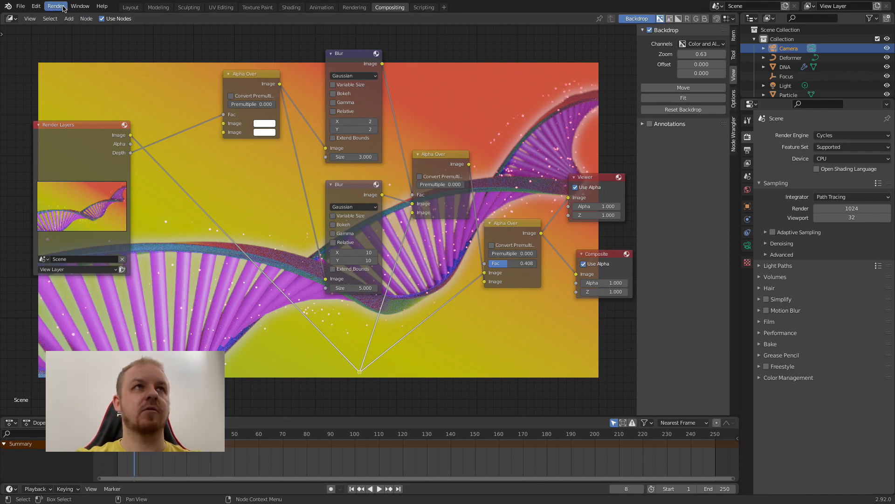
# Start the final F12 render of the glowing helix from the Render menu.
pyautogui.click(56, 6)
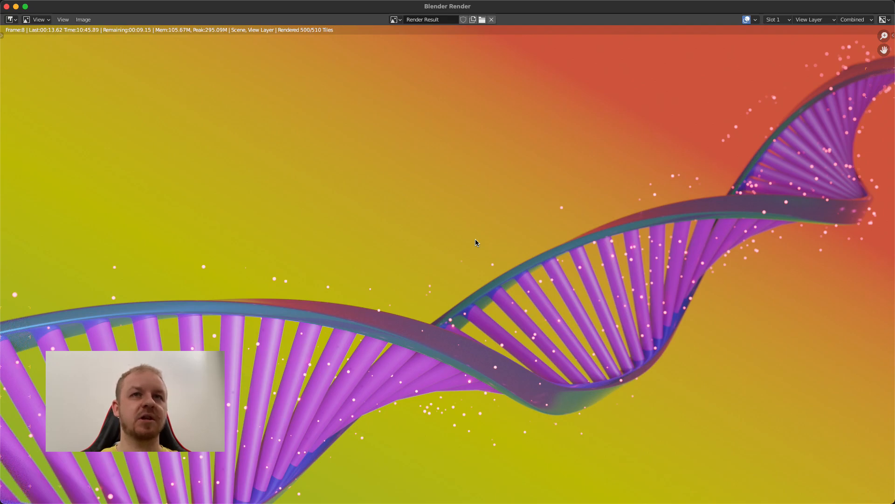
pyautogui.moveTo(33, 363)
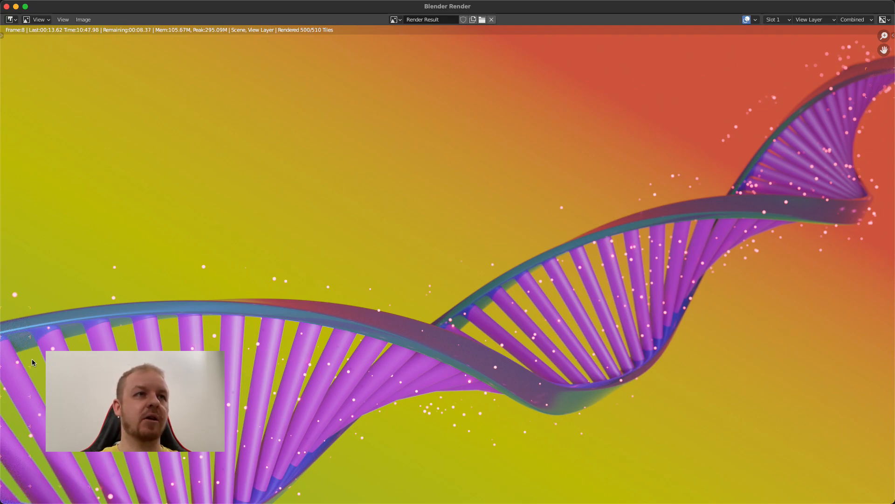
pyautogui.moveTo(364, 394)
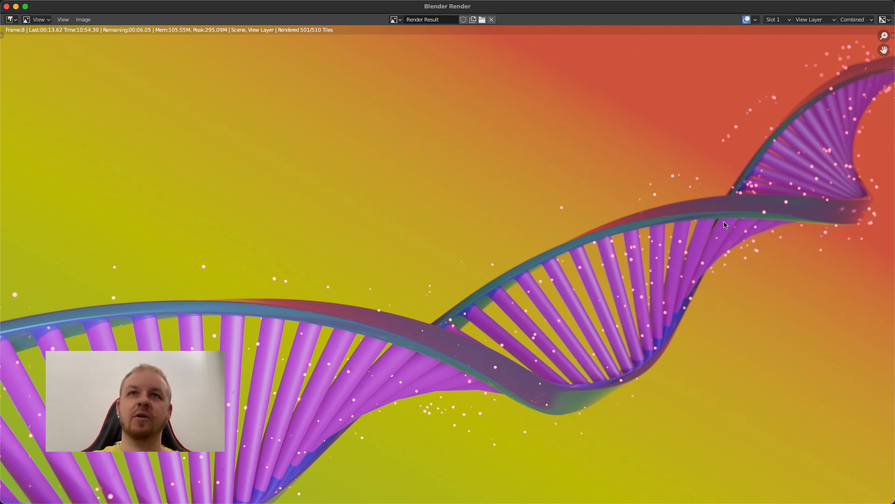
pyautogui.moveTo(699, 227)
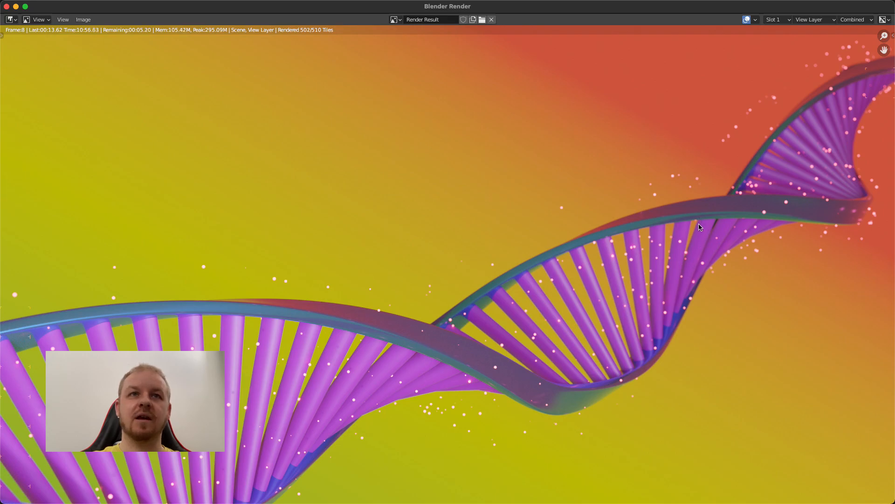
pyautogui.moveTo(303, 301)
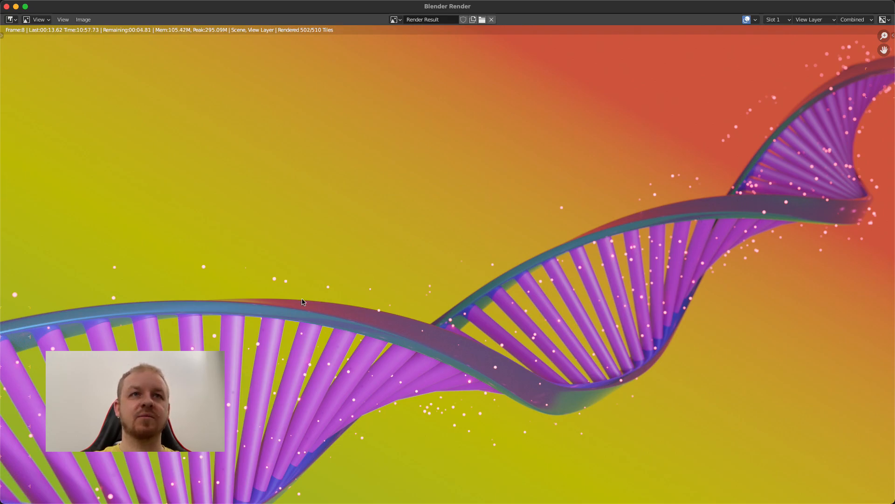
pyautogui.moveTo(451, 344)
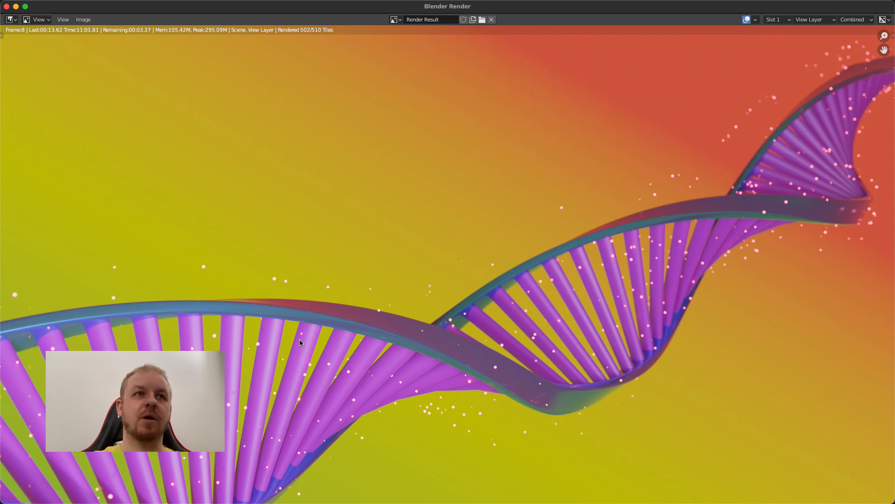
pyautogui.moveTo(666, 201)
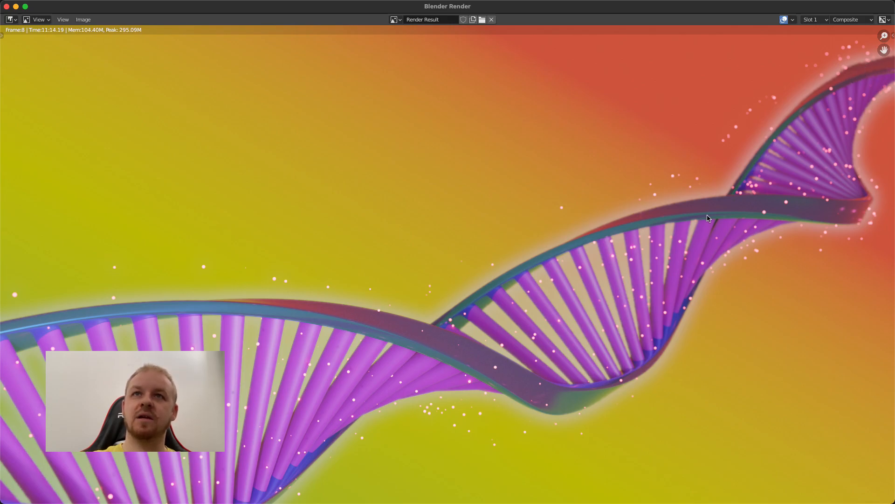
pyautogui.moveTo(383, 339)
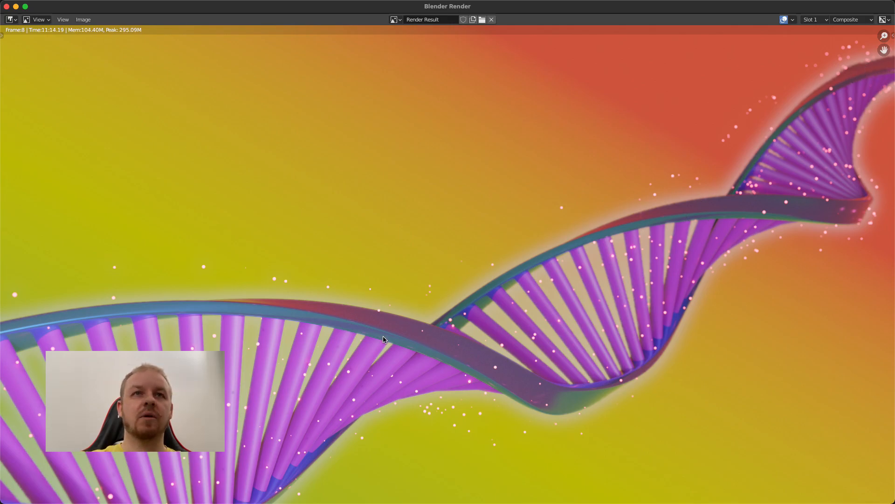